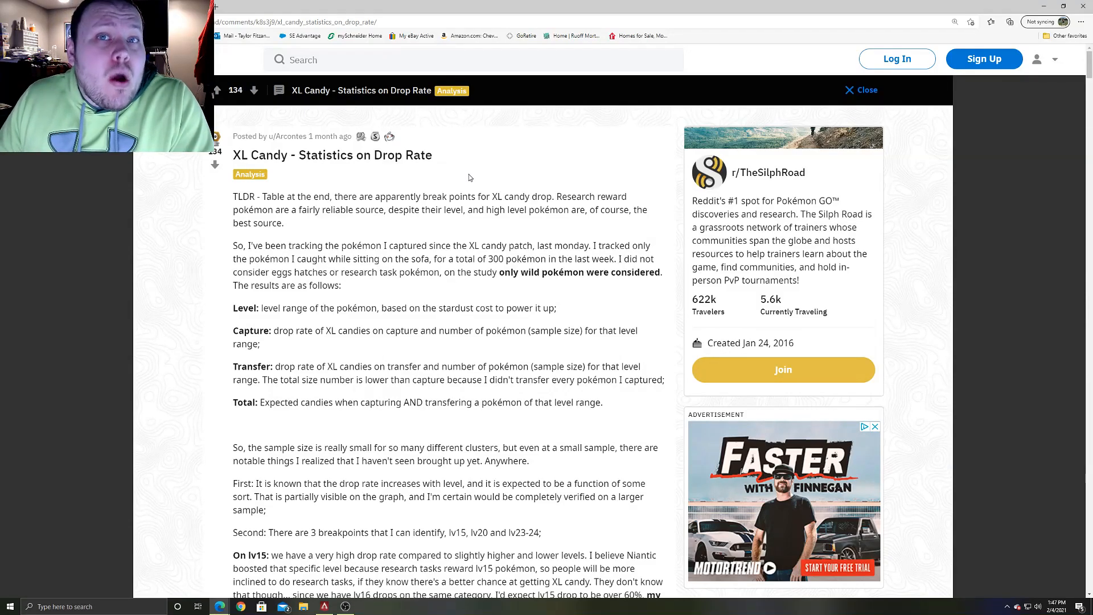
mouse_move(446, 291)
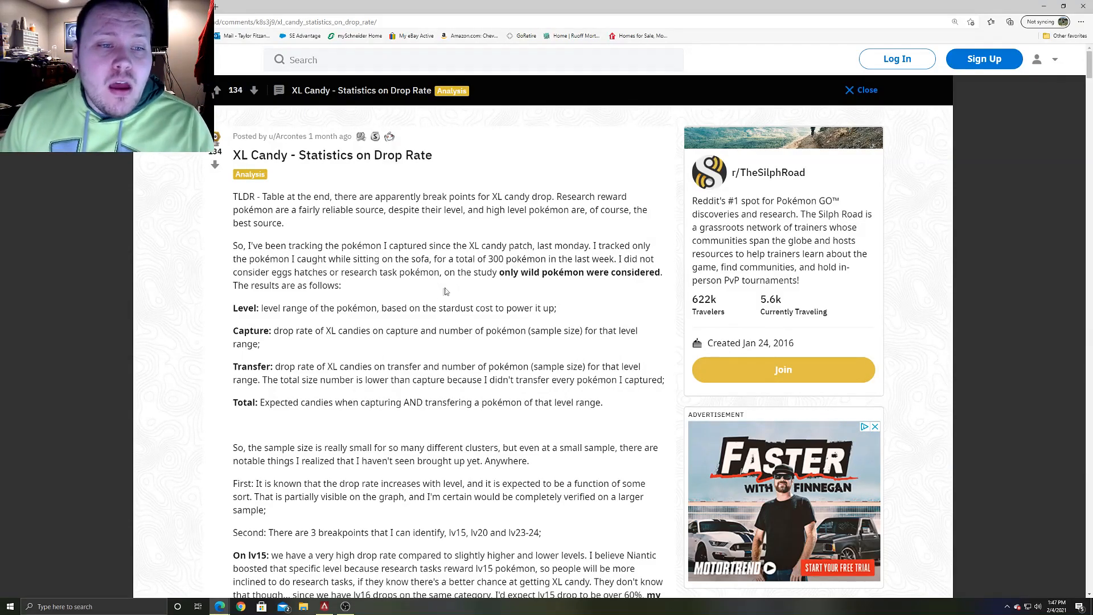
Step: Scroll the r/TheSilphRoad post down to the XL Candy capture, transfer and total rates table
scroll("down", 3)
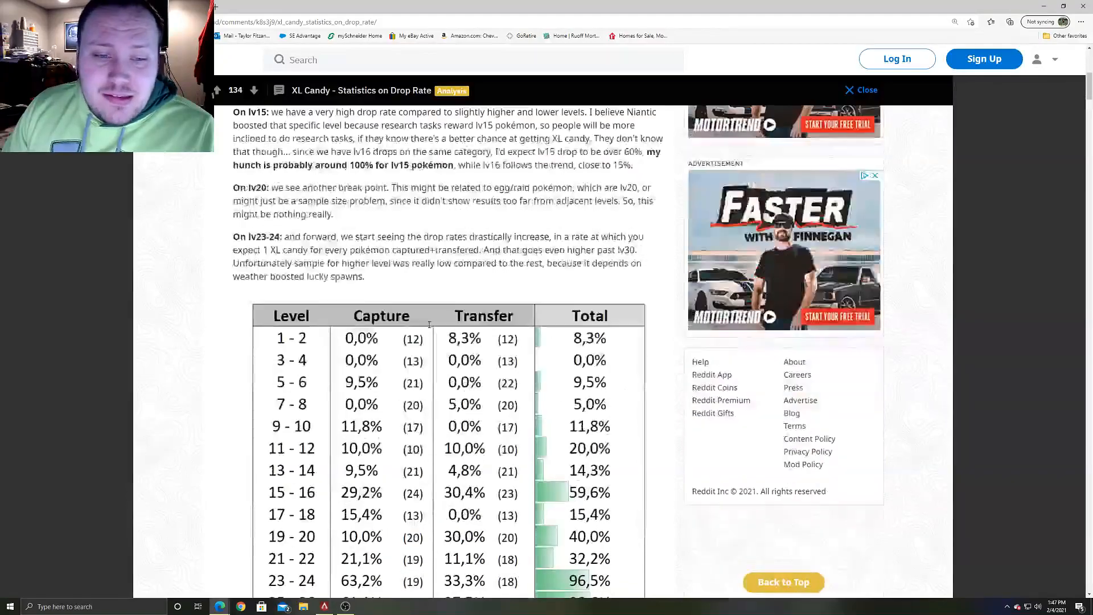
scroll("down", 3)
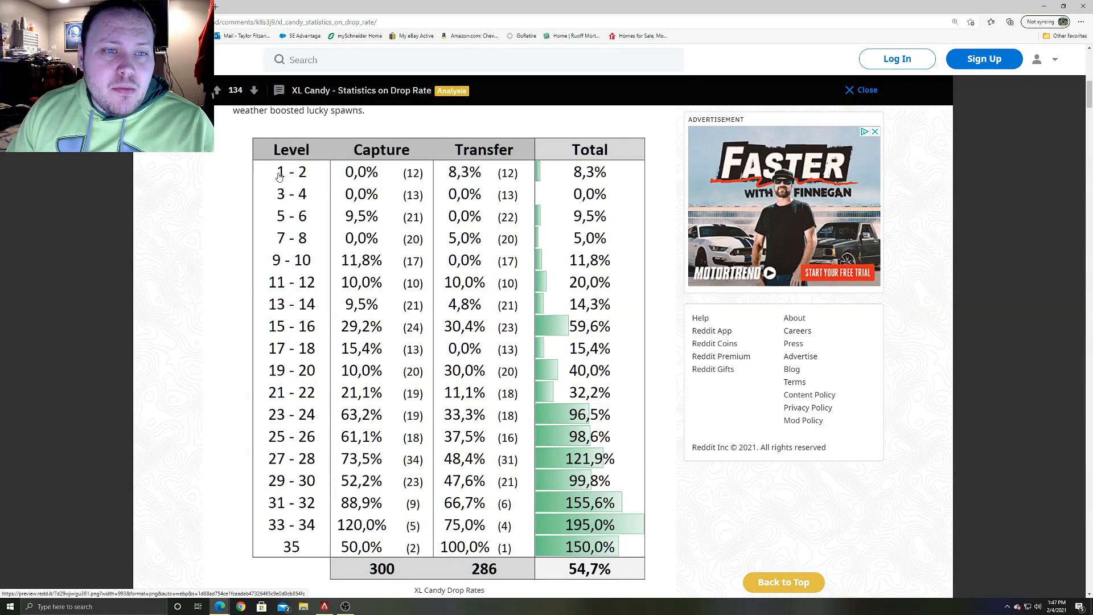
mouse_move(571, 181)
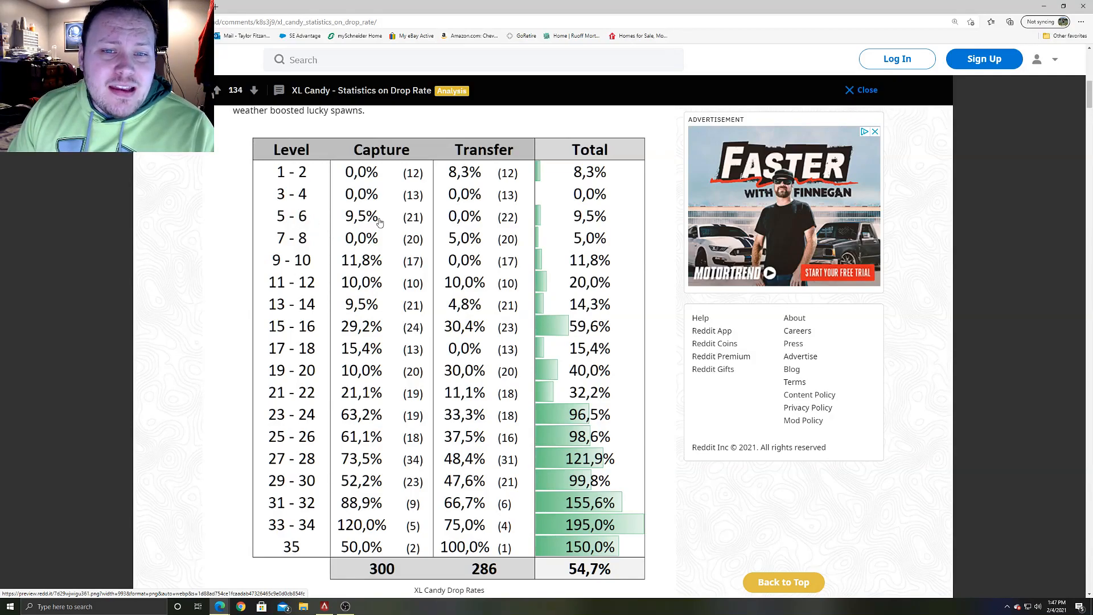
mouse_move(488, 233)
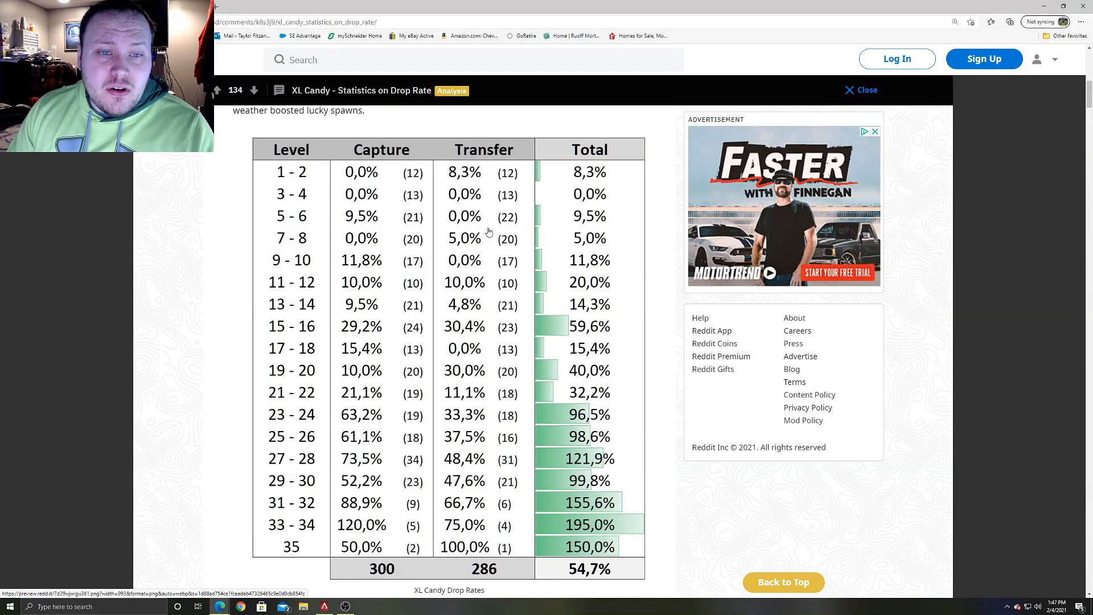
mouse_move(460, 240)
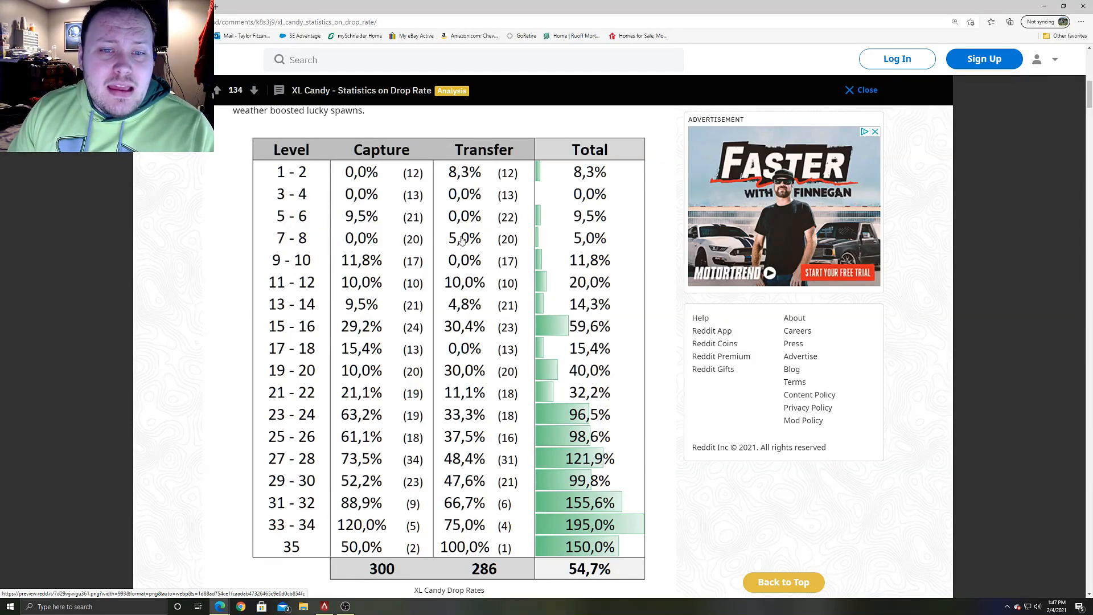
mouse_move(381, 244)
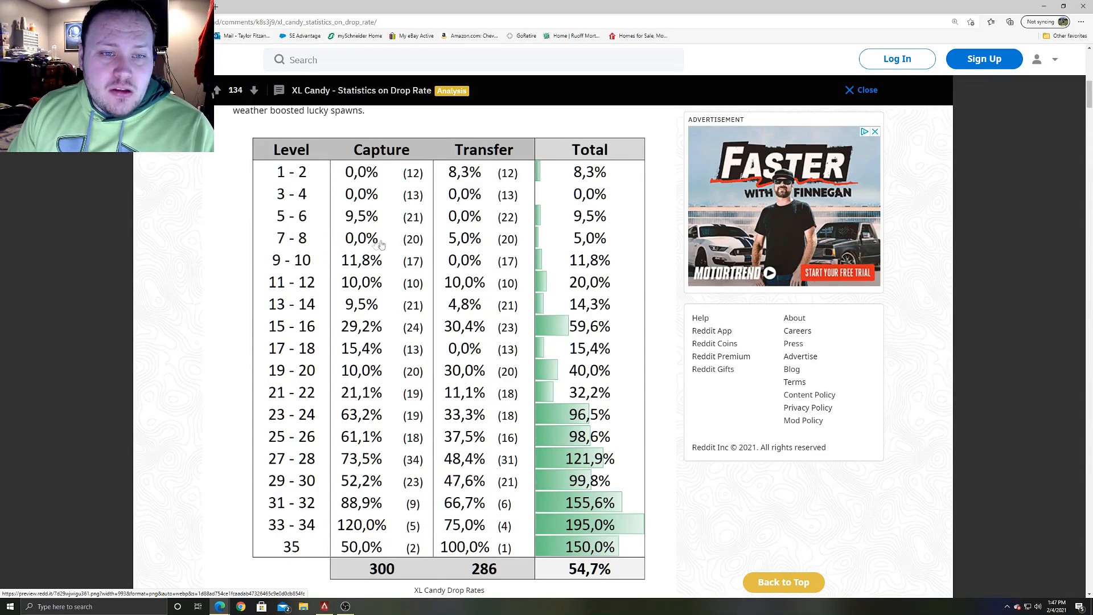
mouse_move(383, 272)
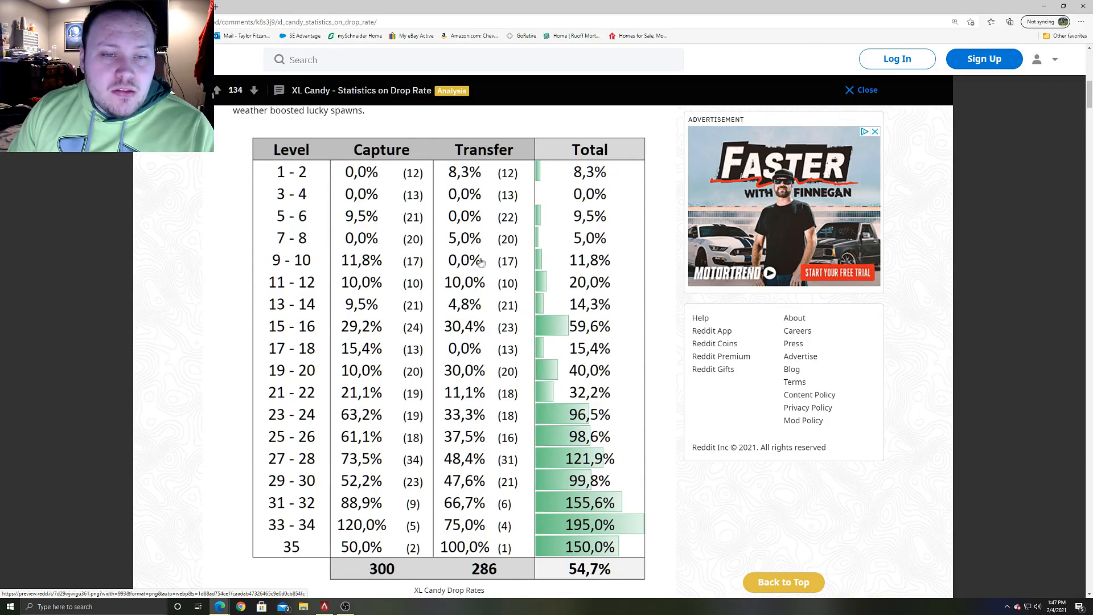
mouse_move(379, 308)
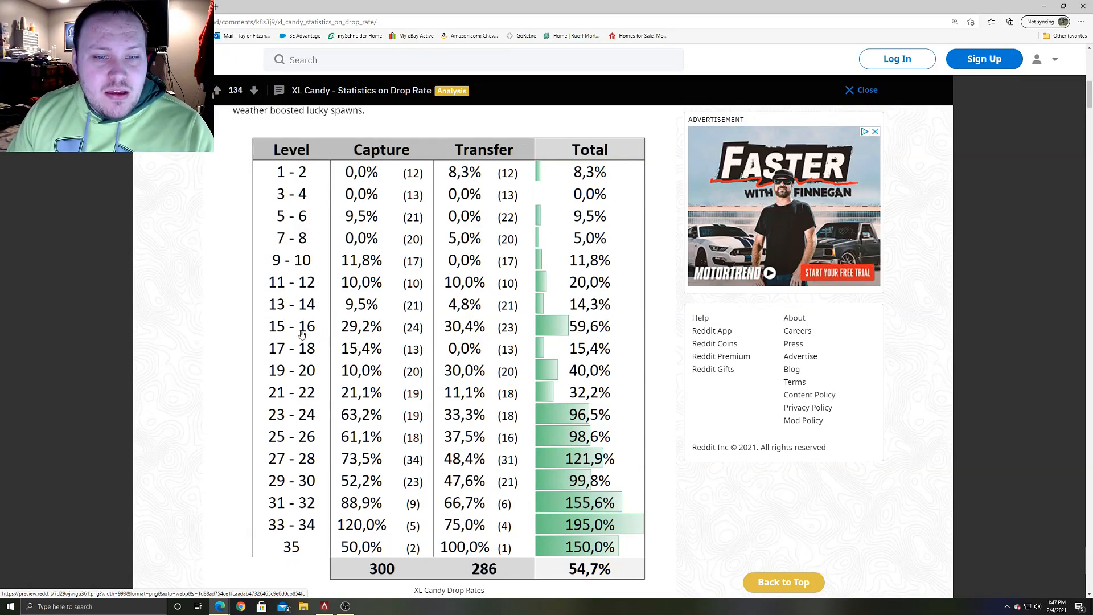
mouse_move(357, 335)
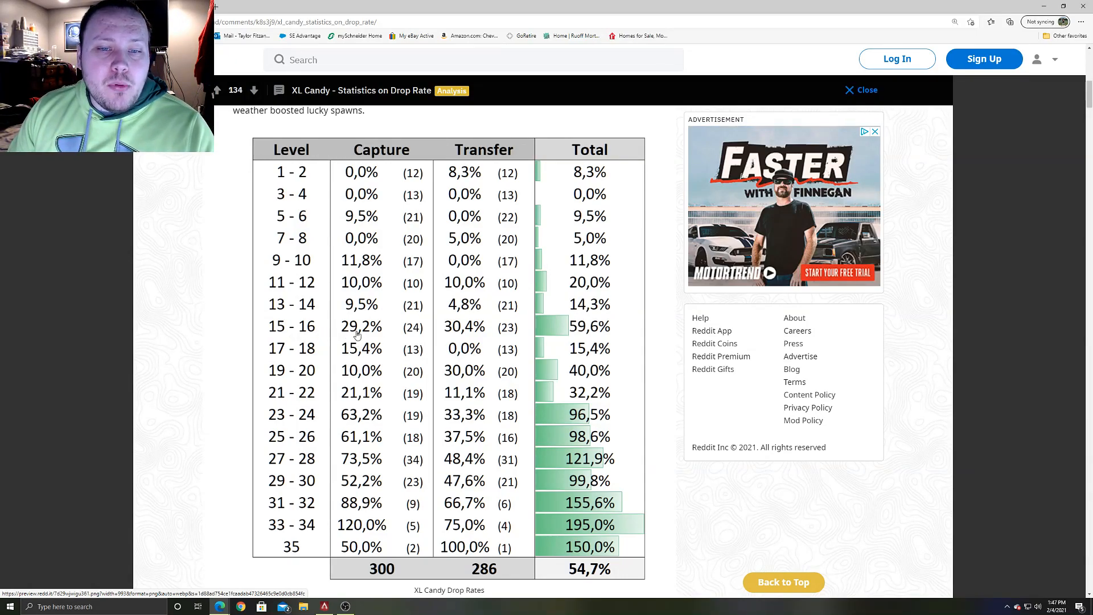
mouse_move(467, 335)
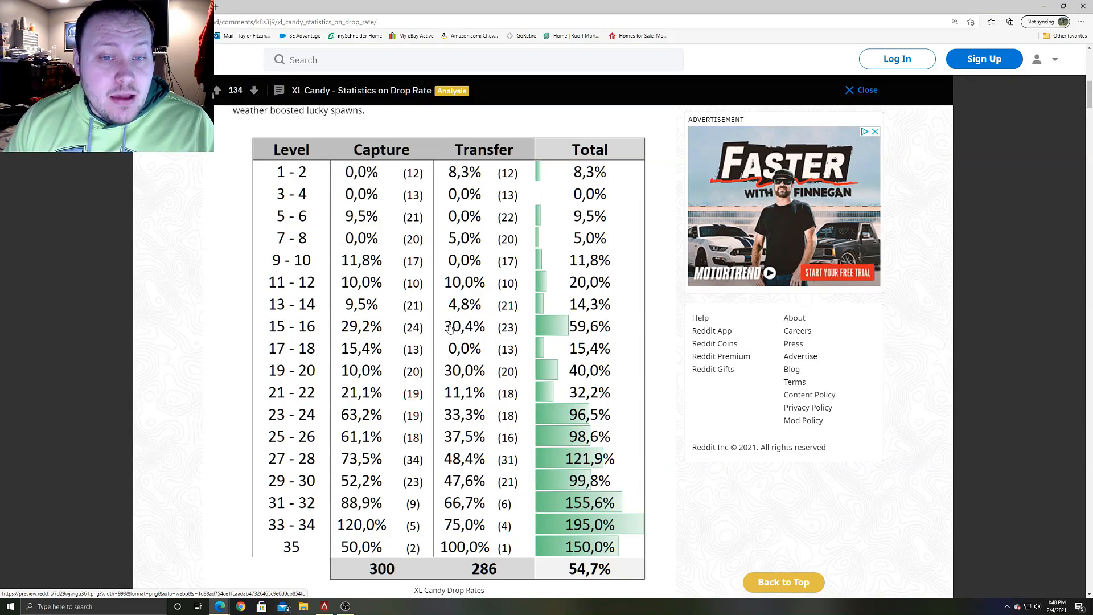
mouse_move(336, 364)
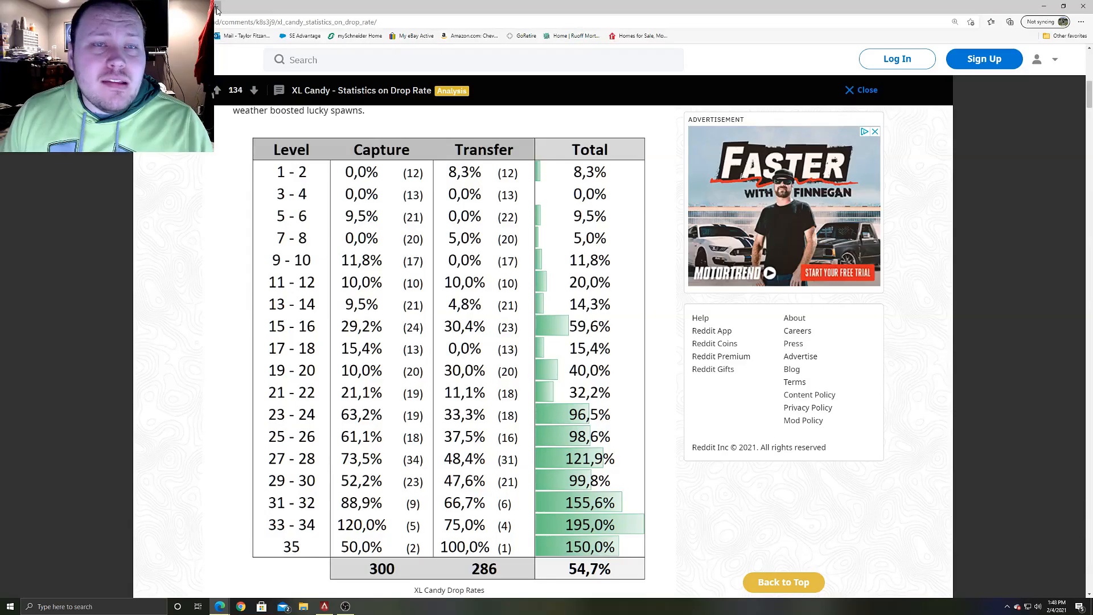
Step: On Pokémon GO Hub, search 'ralts' and open the Ralts entry (Psychic/Fairy, max CP 609)
left_click(317, 6)
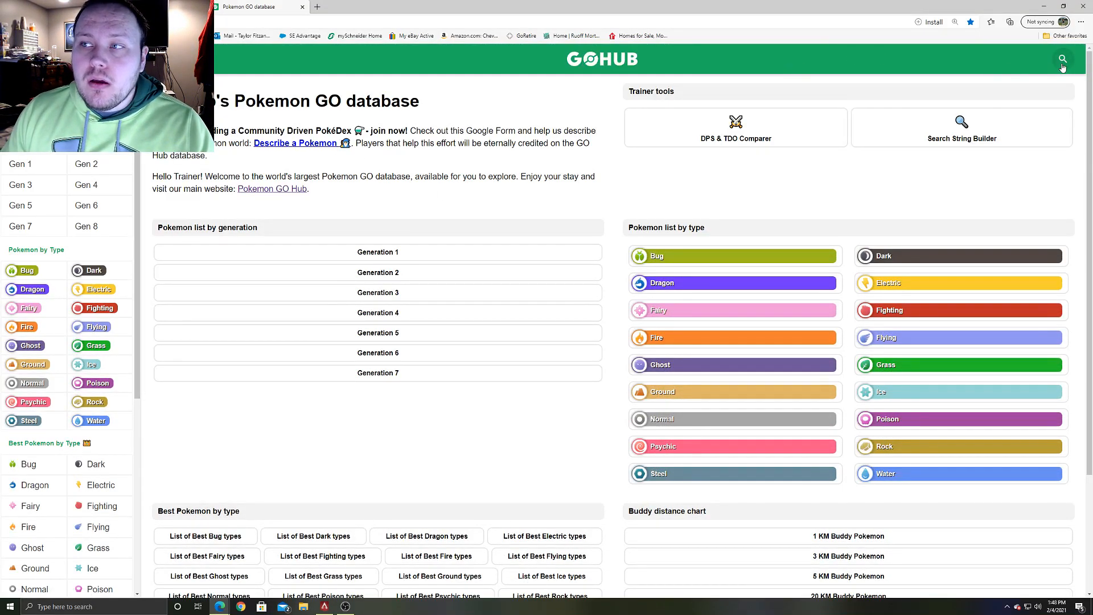
left_click(1062, 59)
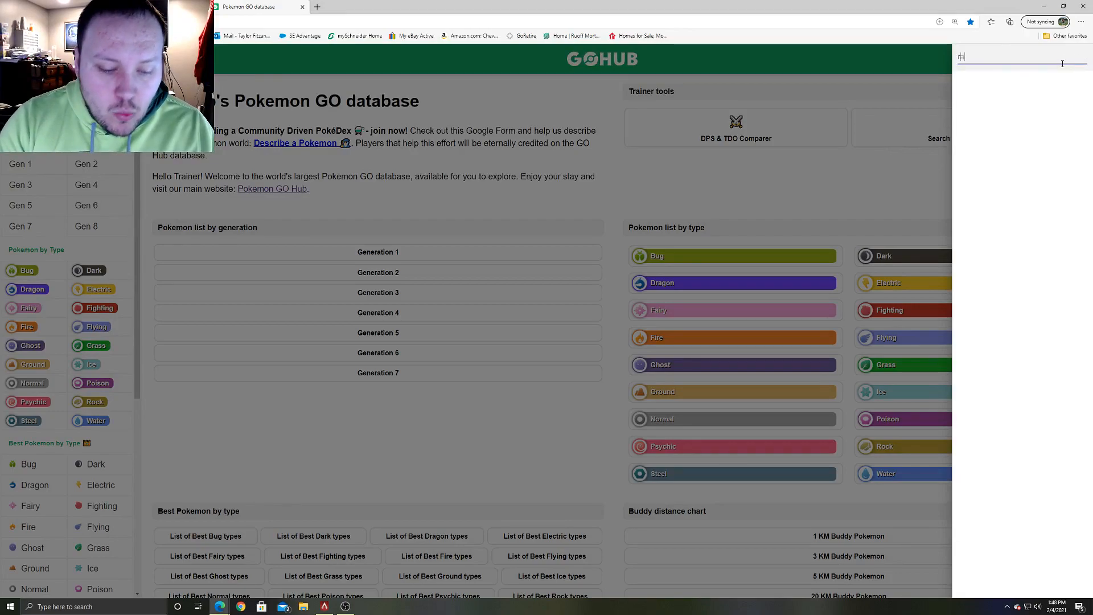
type("ralts")
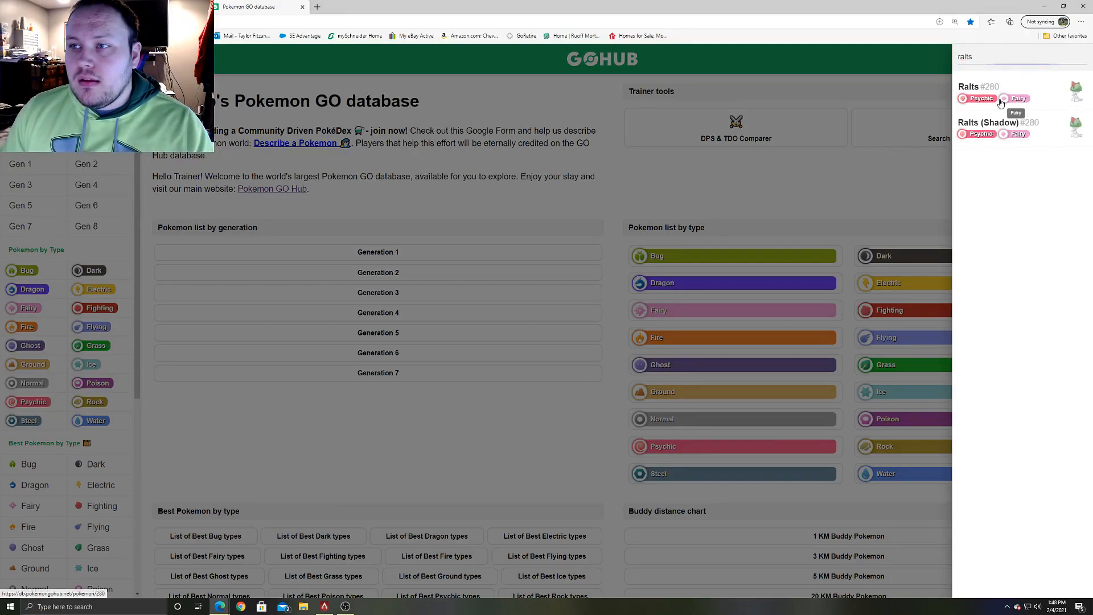
left_click(976, 86)
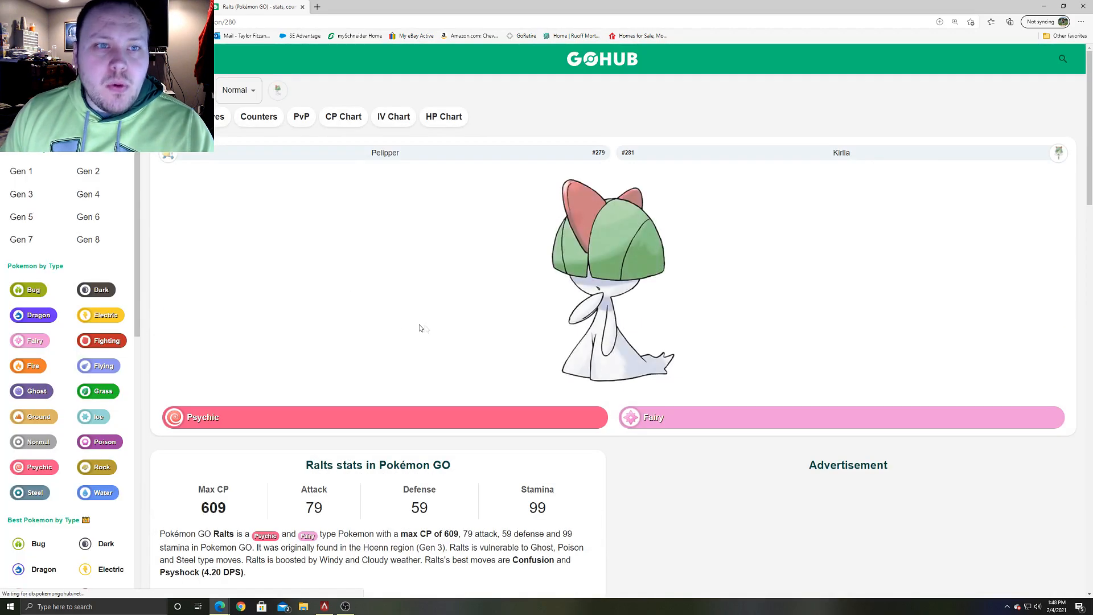
Step: Expand Ralts's CP chart to every level and scroll through levels 1–50
left_click(342, 117)
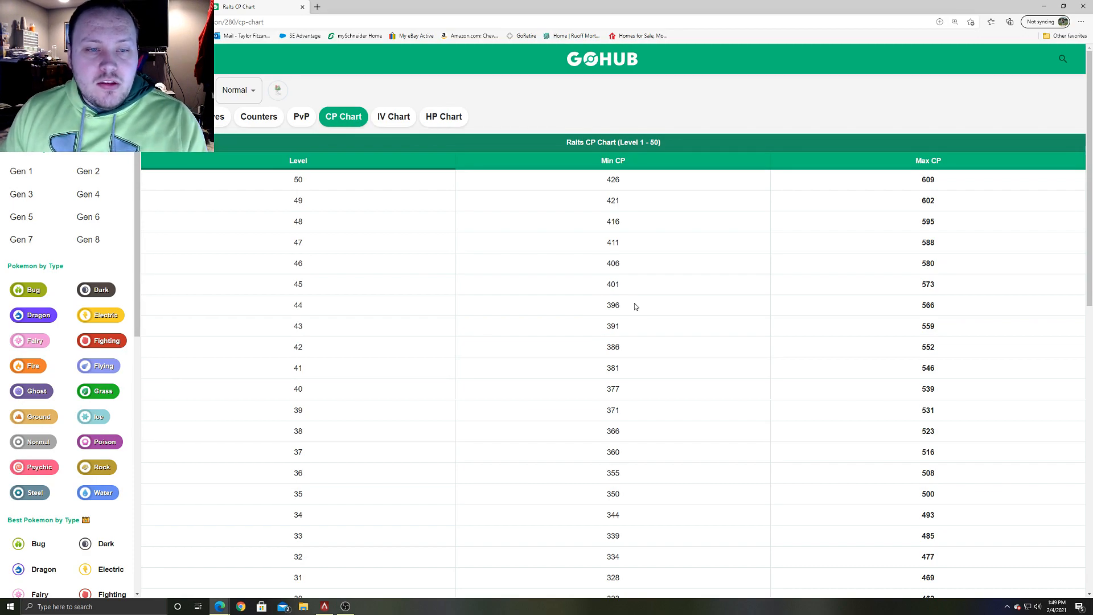
scroll("down", 3)
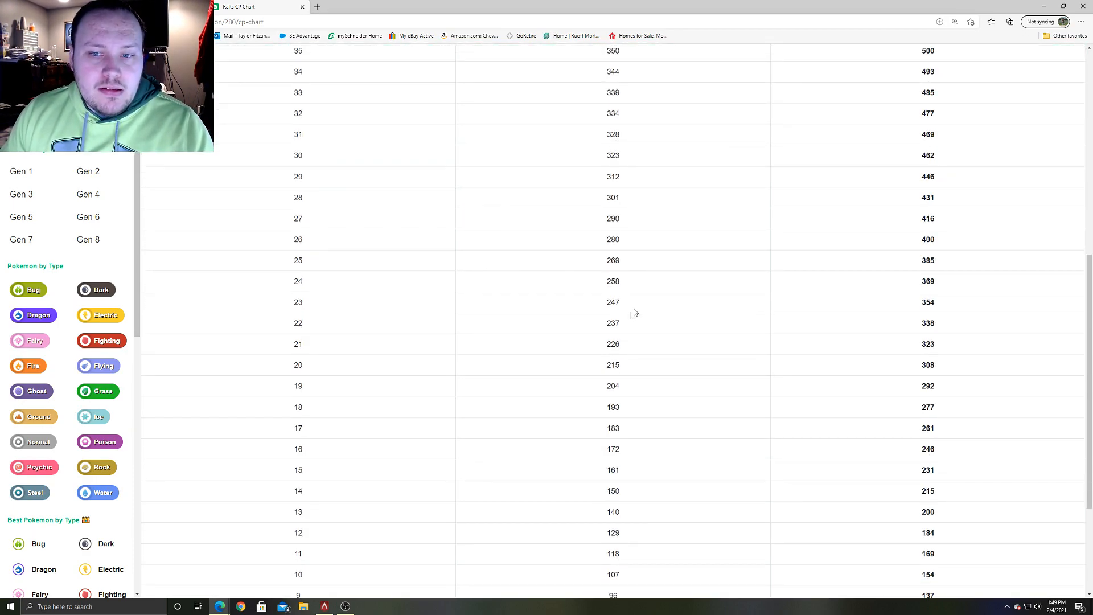
scroll("down", 3)
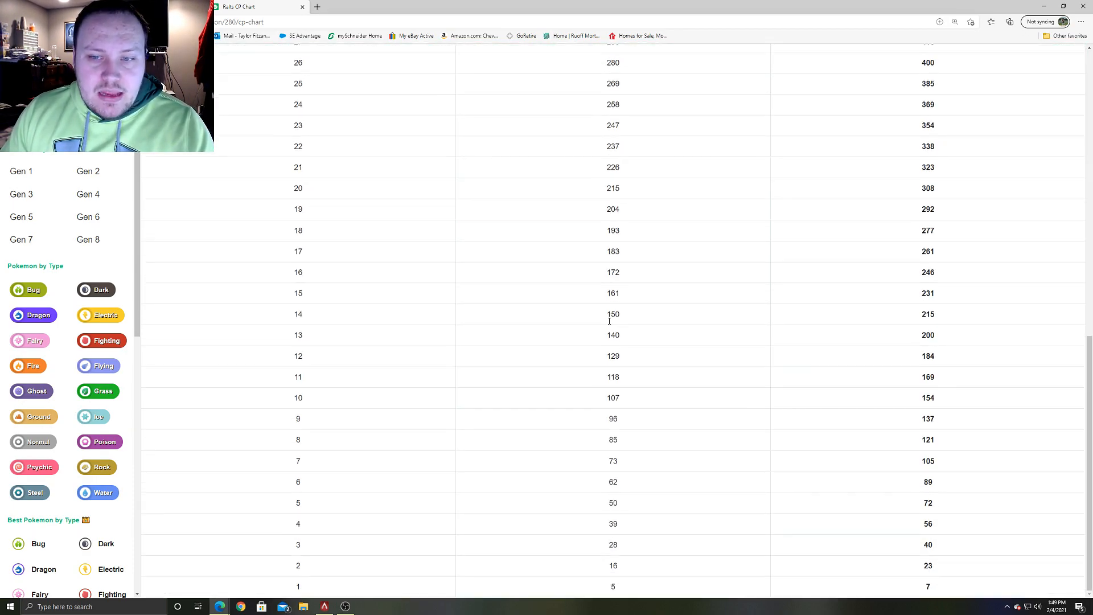
scroll("up", 3)
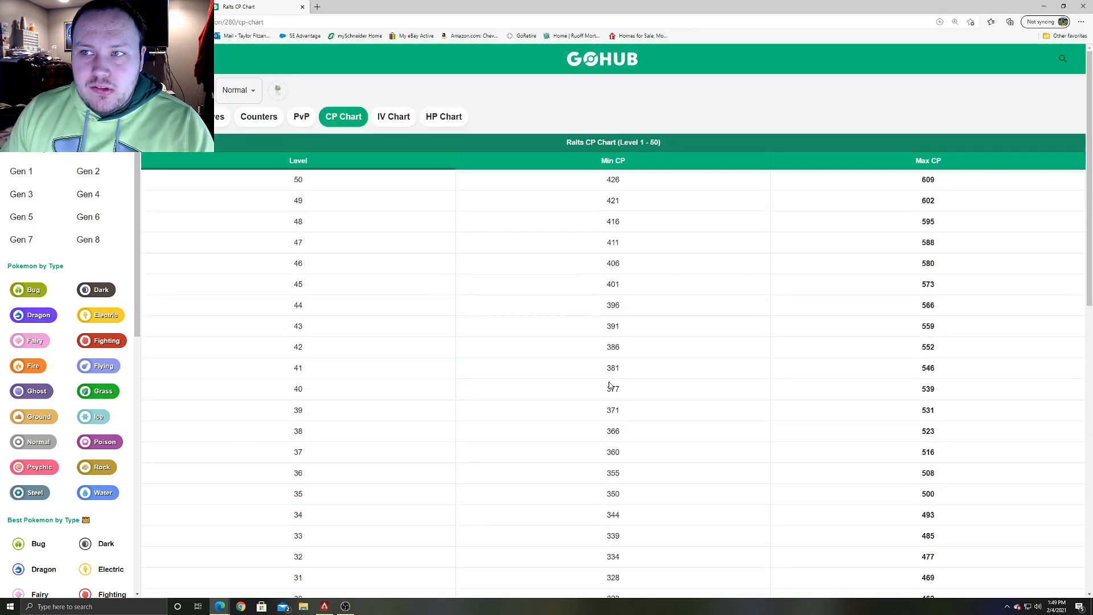
scroll("down", 3)
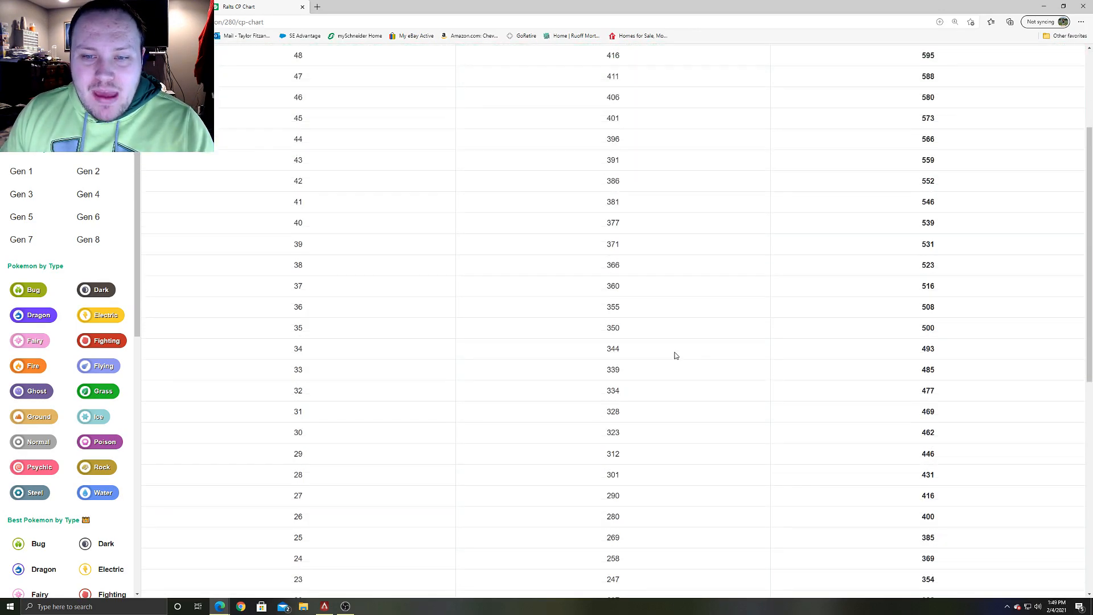
scroll("down", 3)
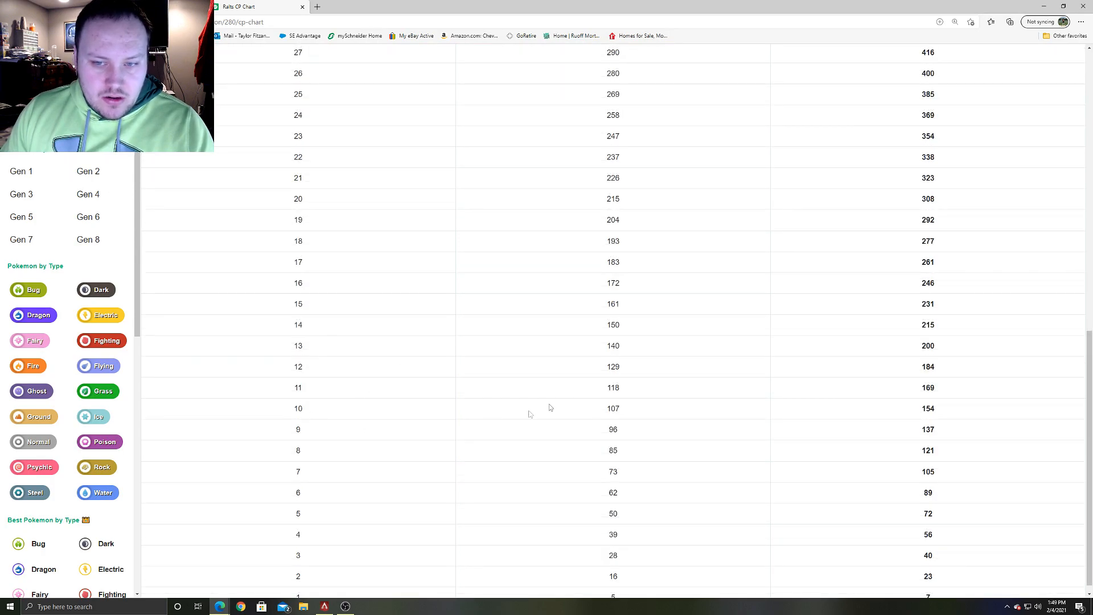
scroll("up", 3)
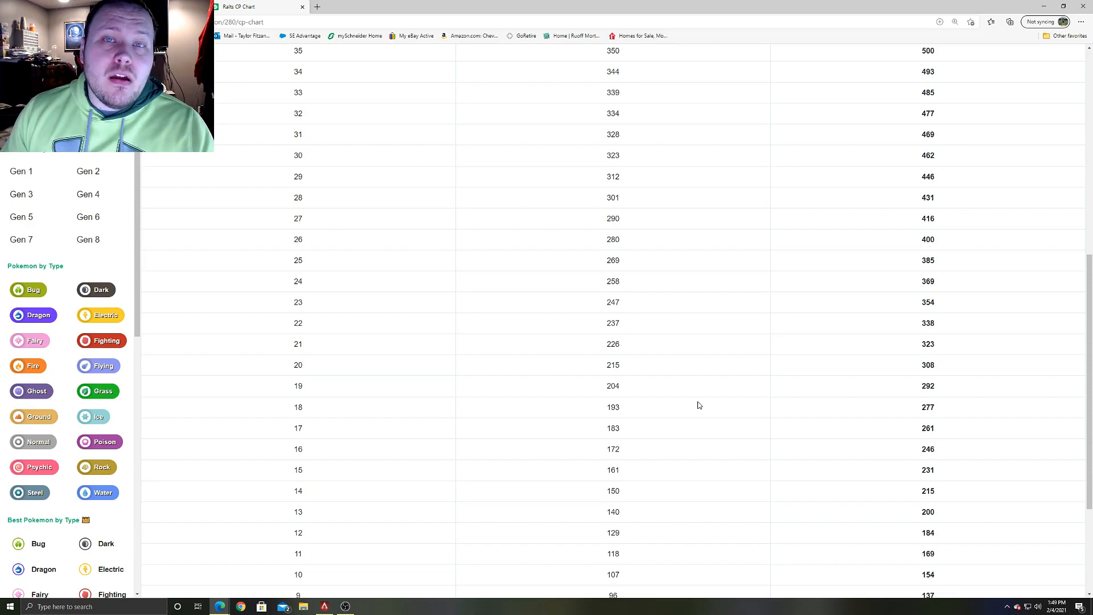
mouse_move(613, 446)
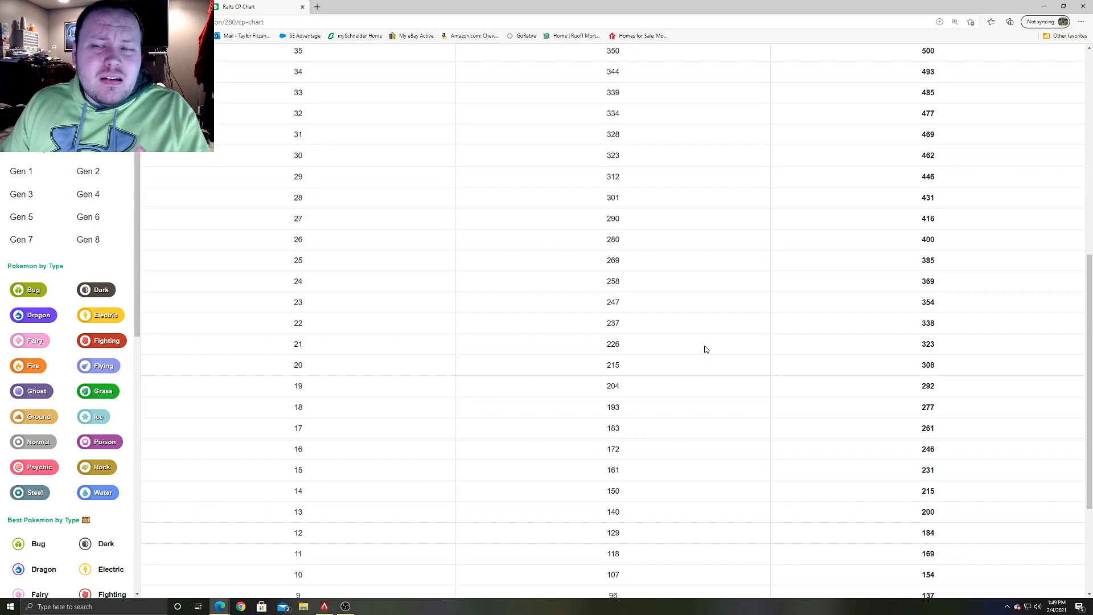
scroll("up", 3)
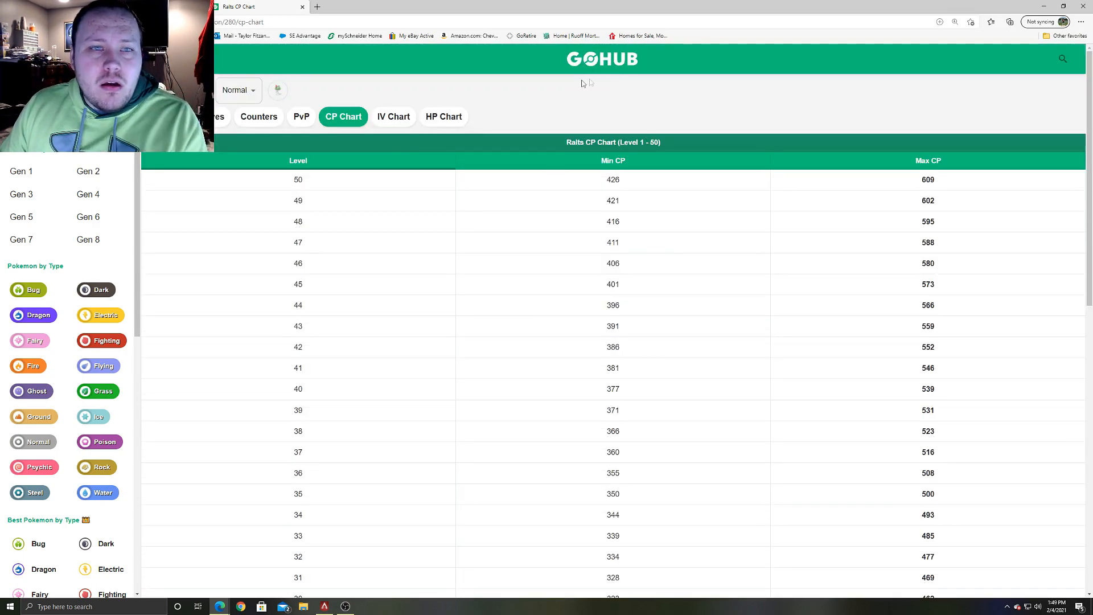
scroll("down", 3)
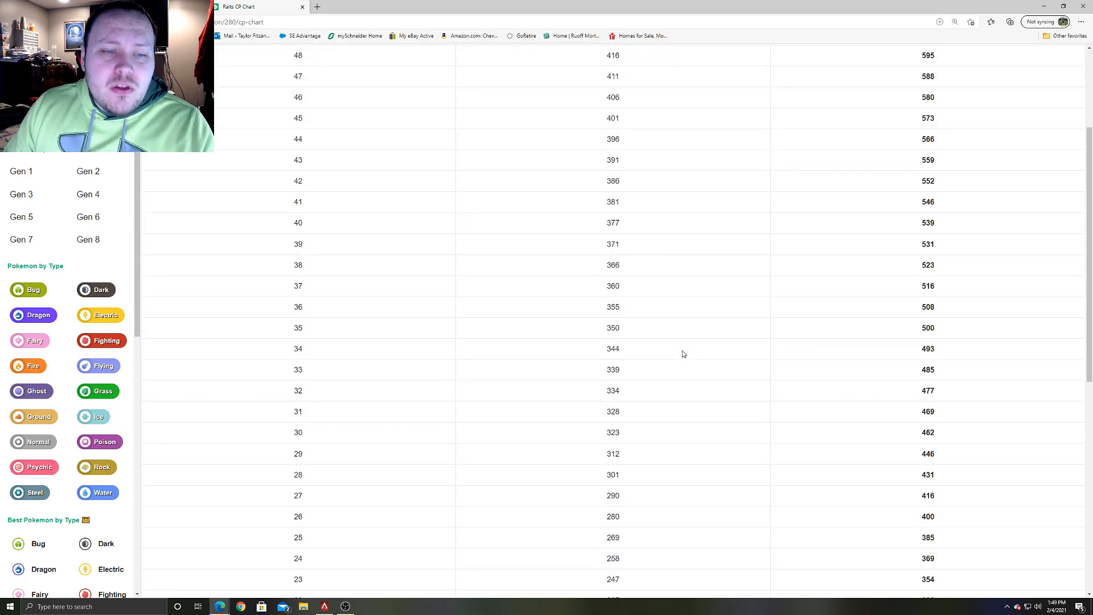
scroll("down", 3)
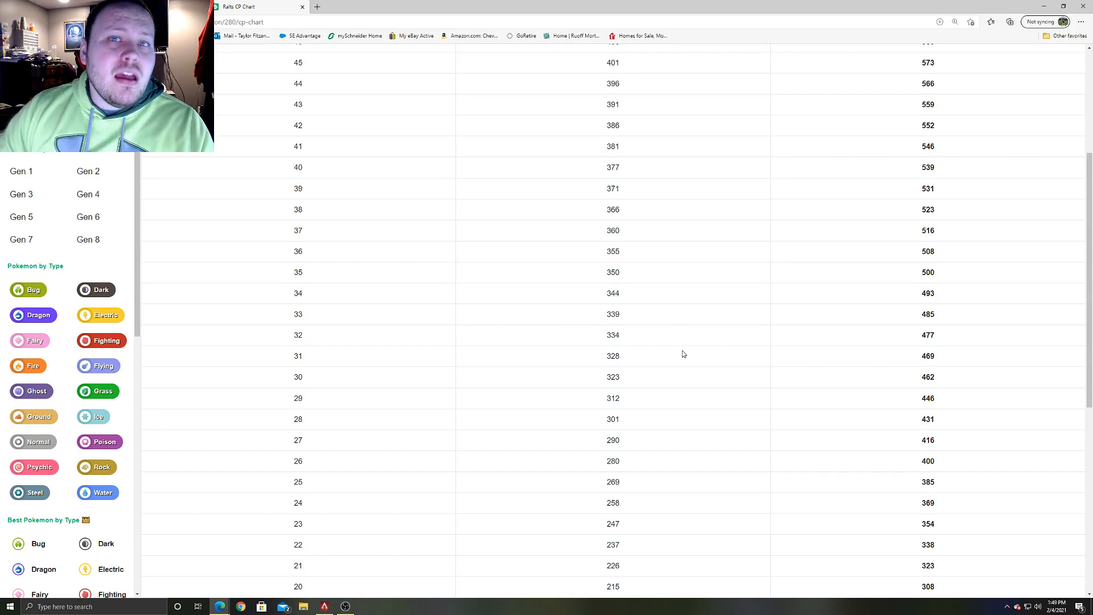
scroll("down", 3)
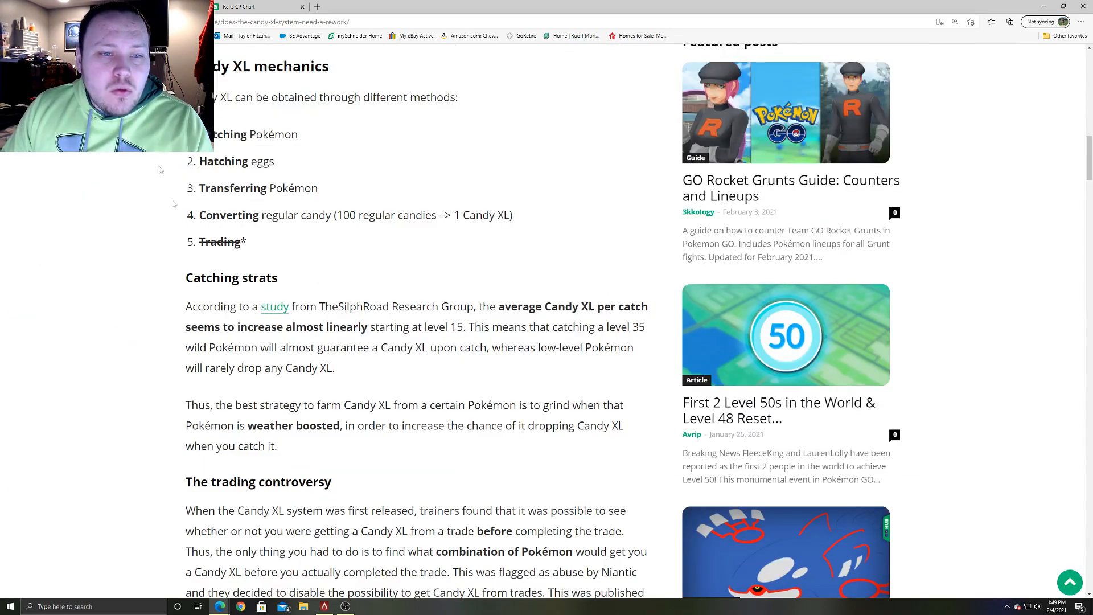
Step: Scroll the Reddit post to show the whole level-by-level XL Candy drop-rate table again
scroll("down", 3)
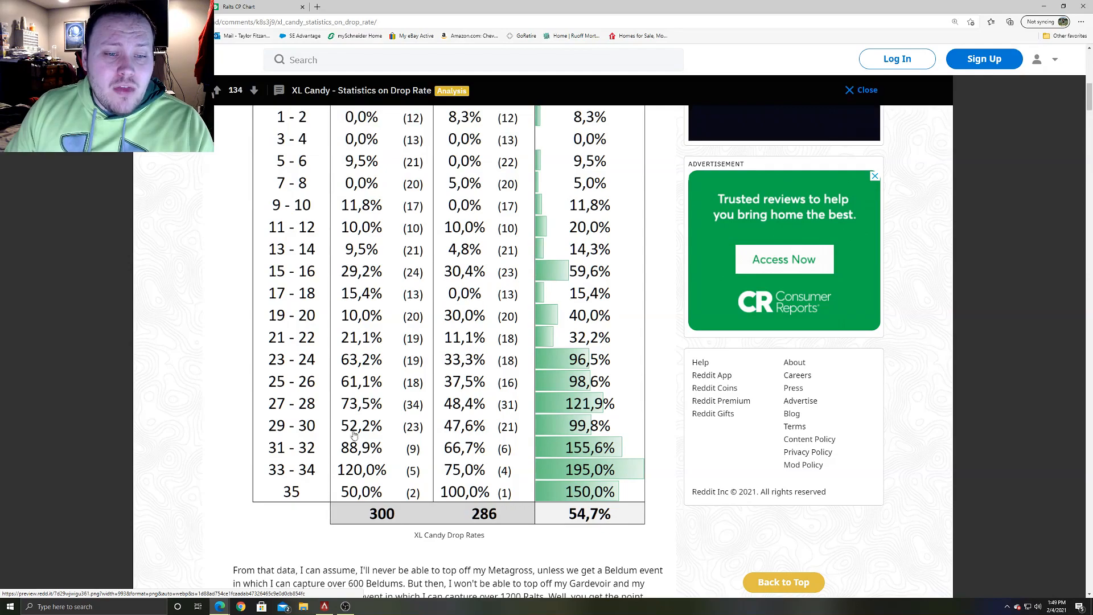
mouse_move(471, 447)
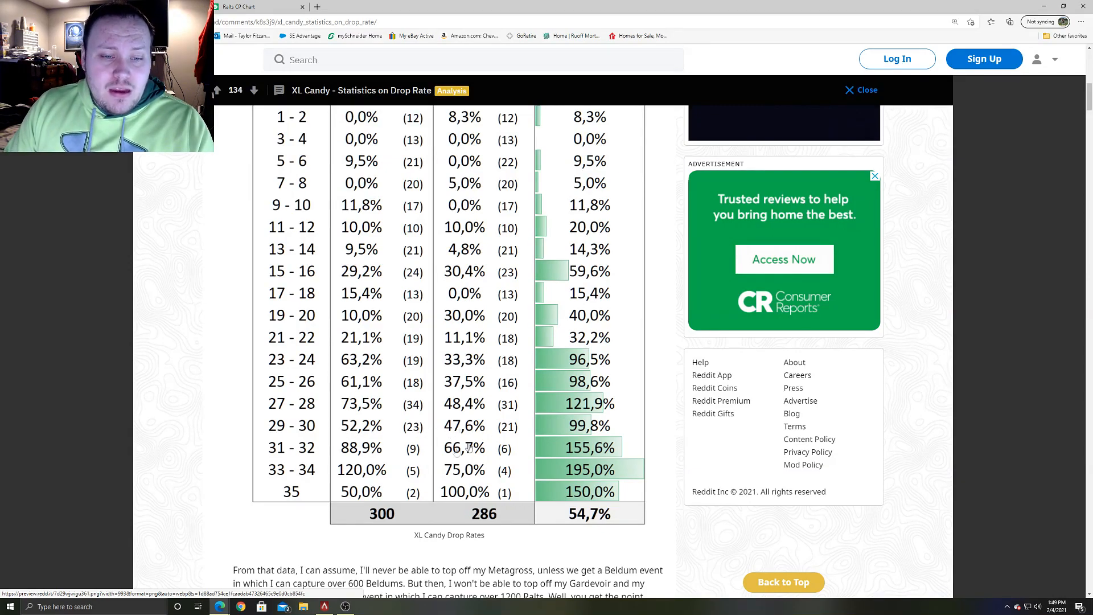
mouse_move(464, 453)
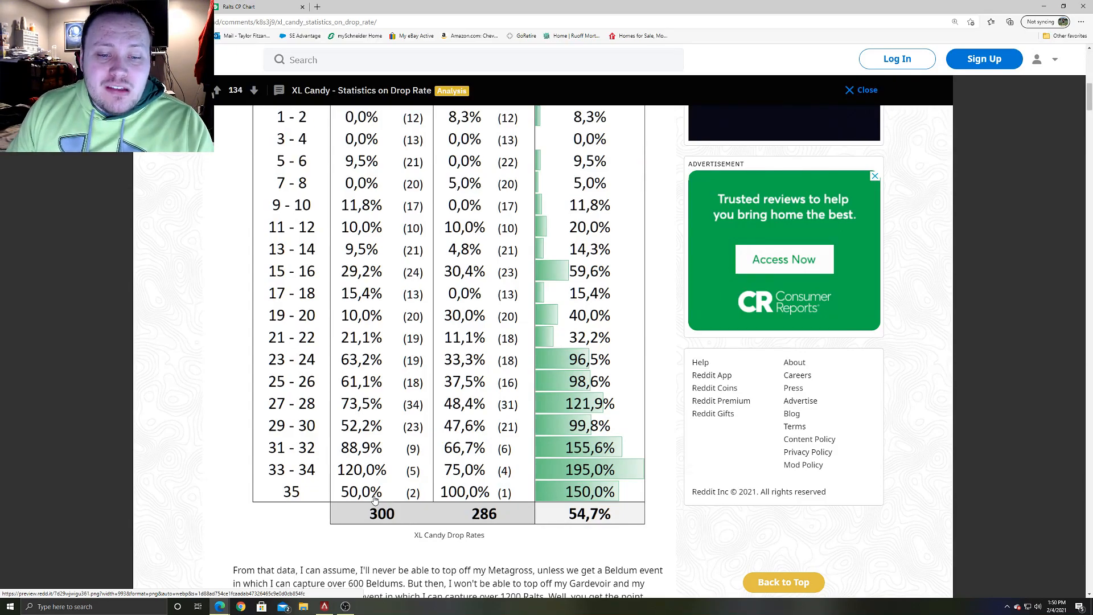
mouse_move(493, 504)
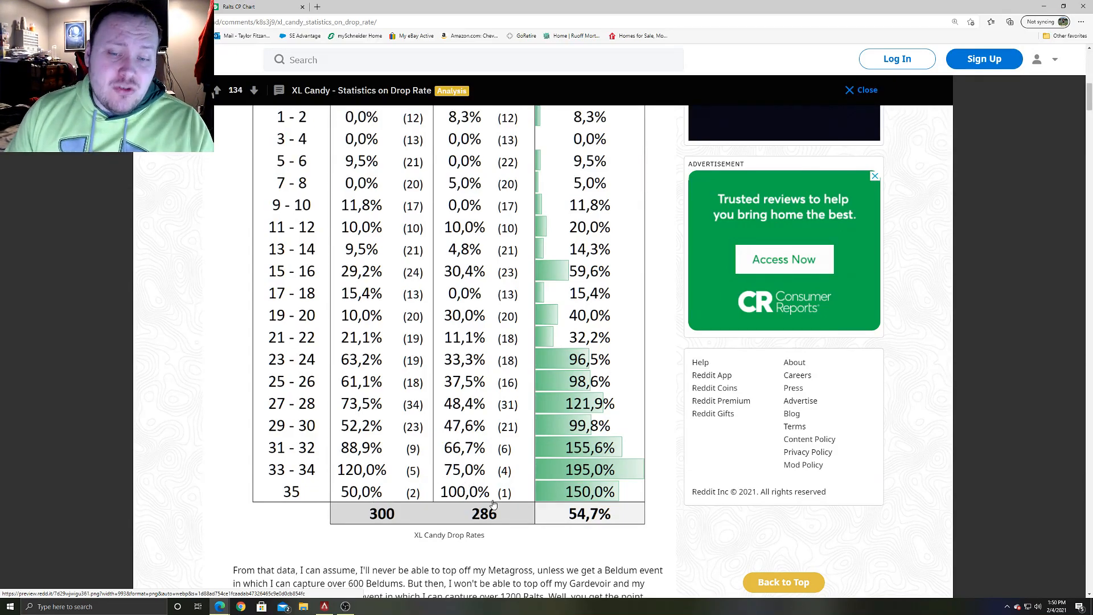
scroll("up", 3)
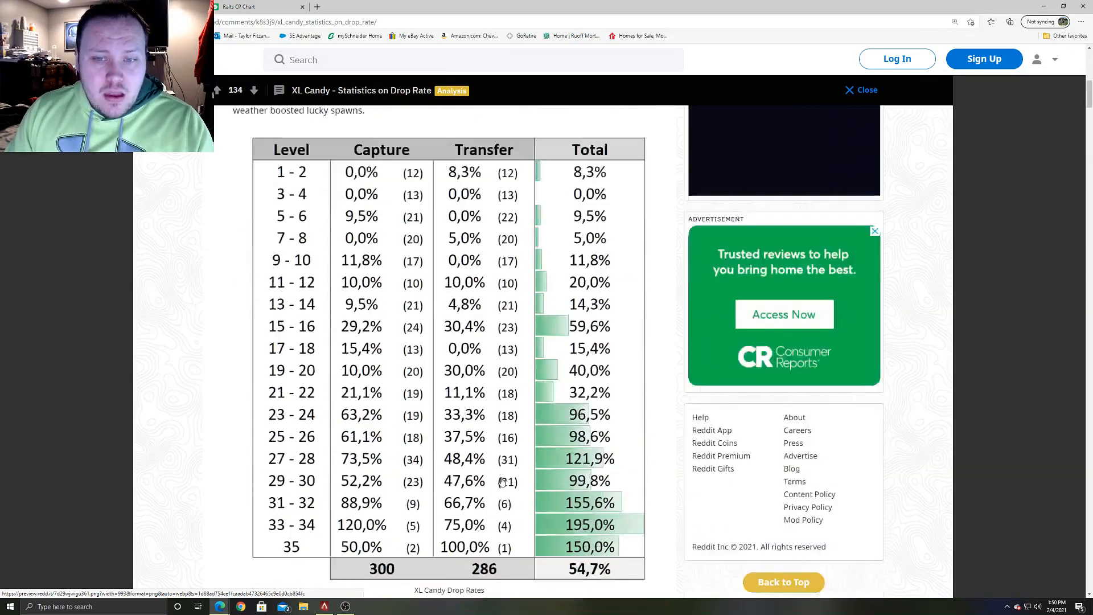
mouse_move(487, 443)
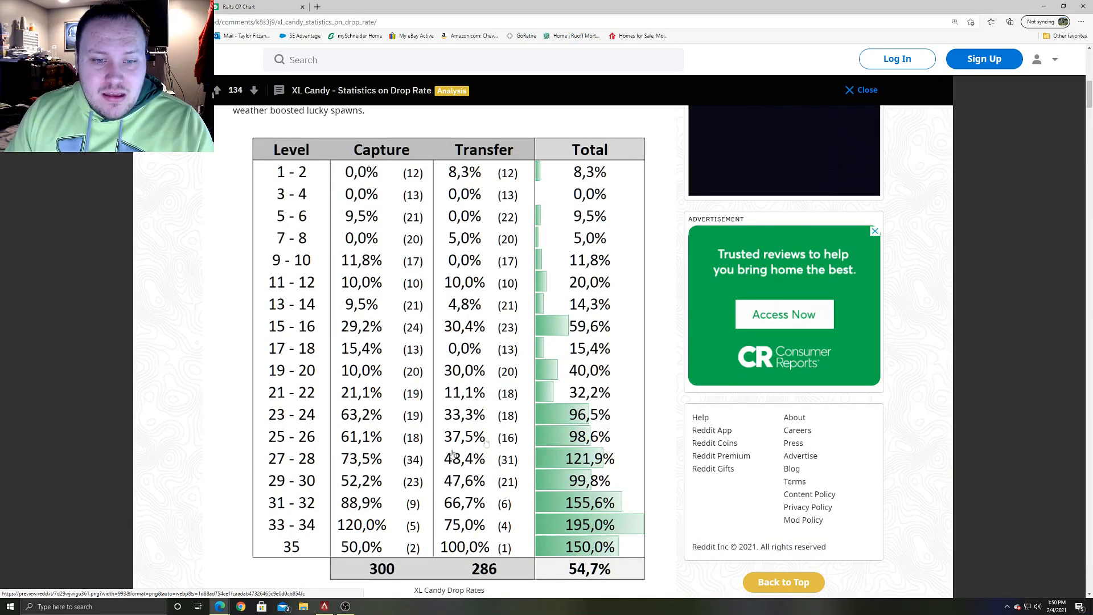
mouse_move(457, 400)
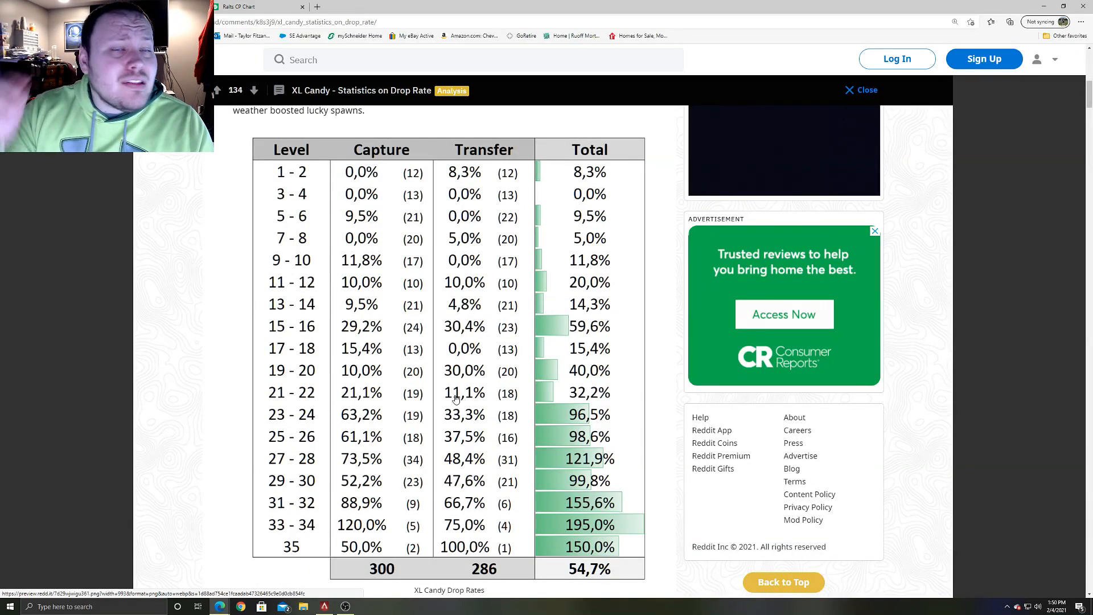
mouse_move(394, 372)
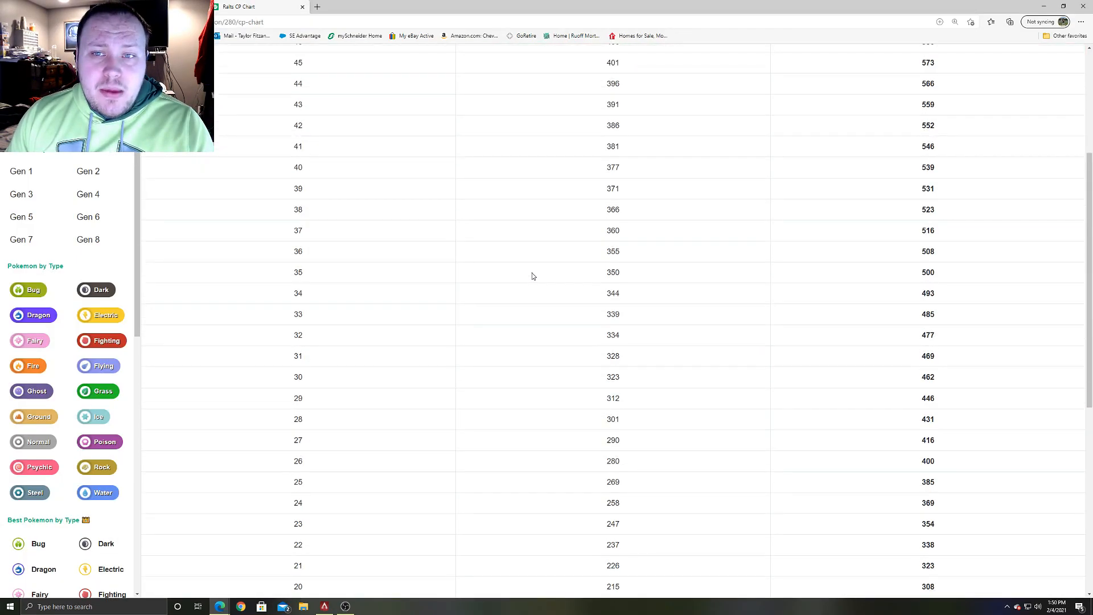
mouse_move(515, 274)
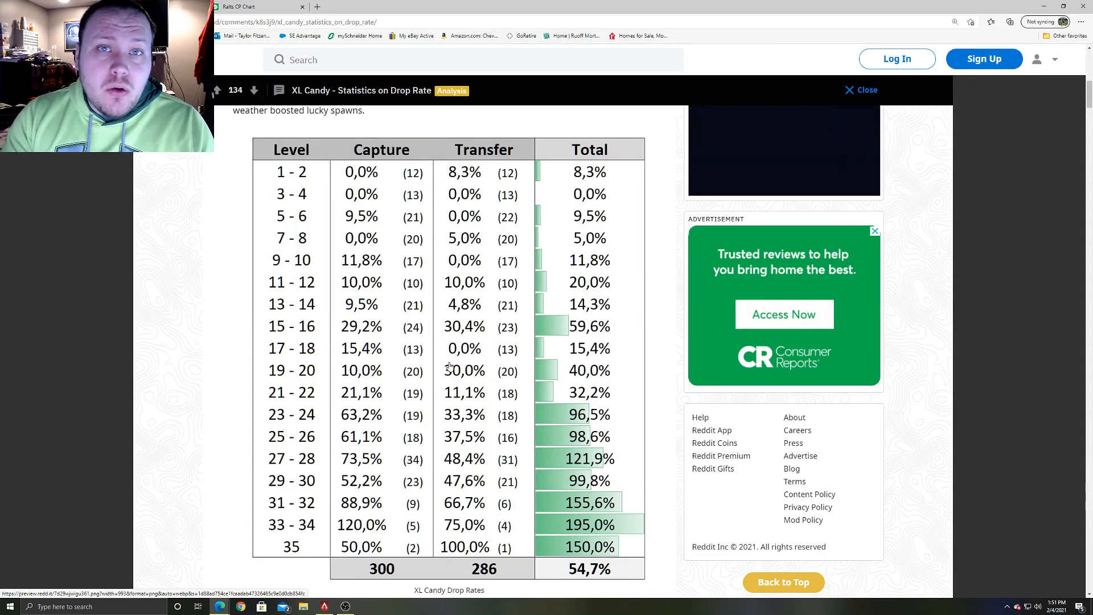
mouse_move(542, 256)
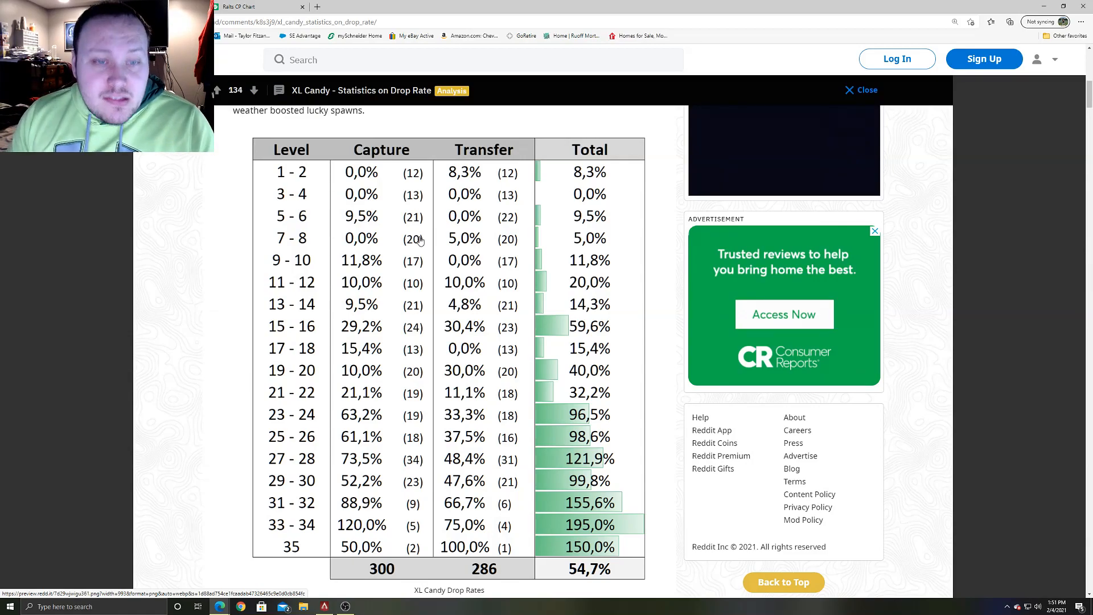
mouse_move(431, 347)
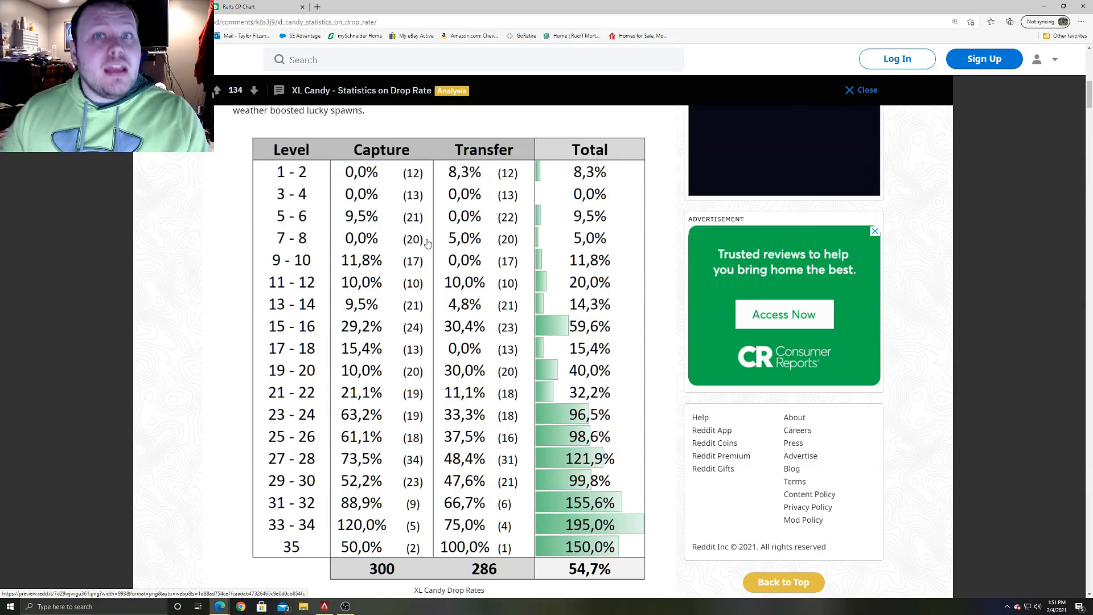
mouse_move(426, 289)
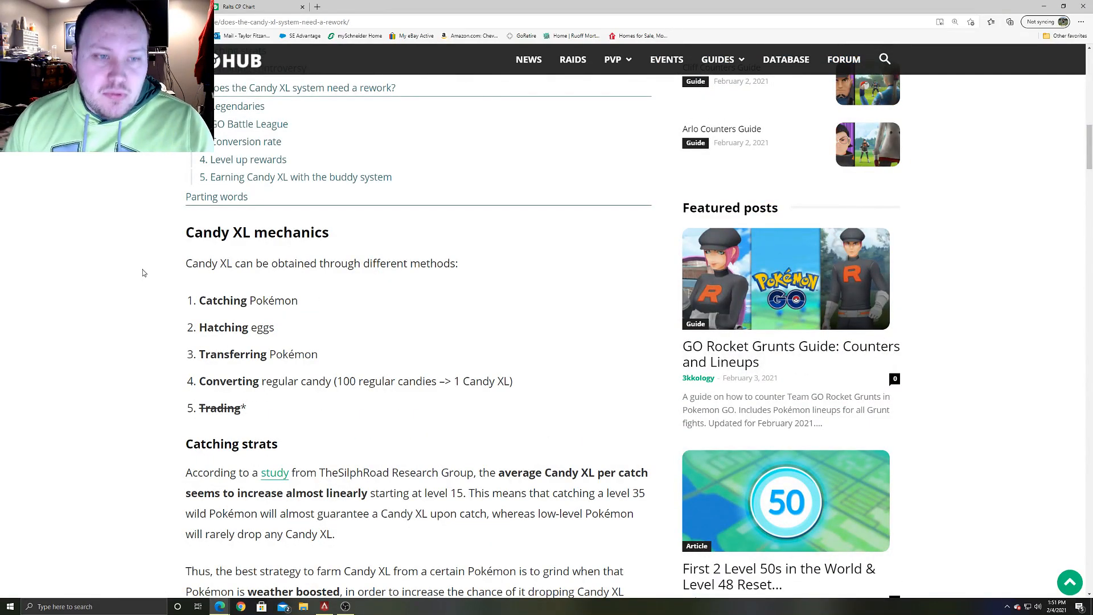
Step: Read the Candy XL article past Catching strats to the trading controversy and Niantic Support tweet
scroll("down", 3)
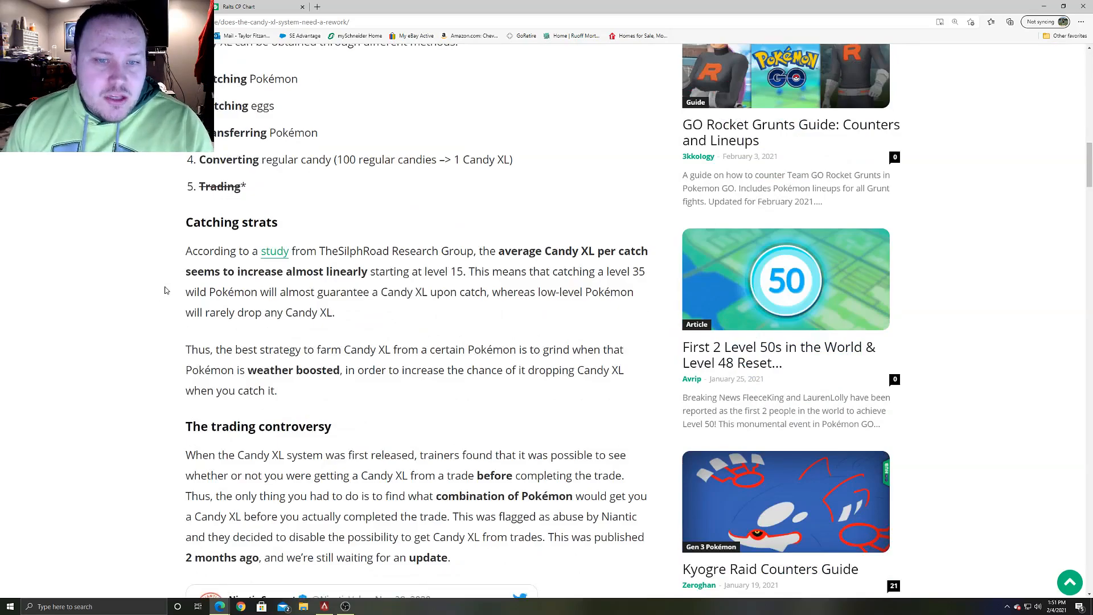
scroll("down", 3)
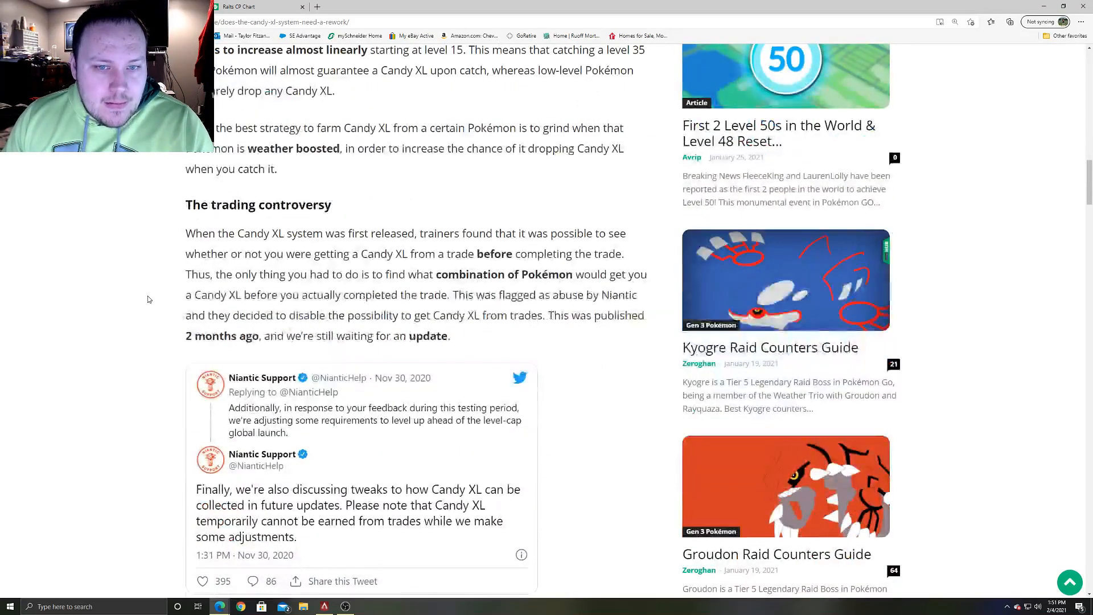
scroll("down", 3)
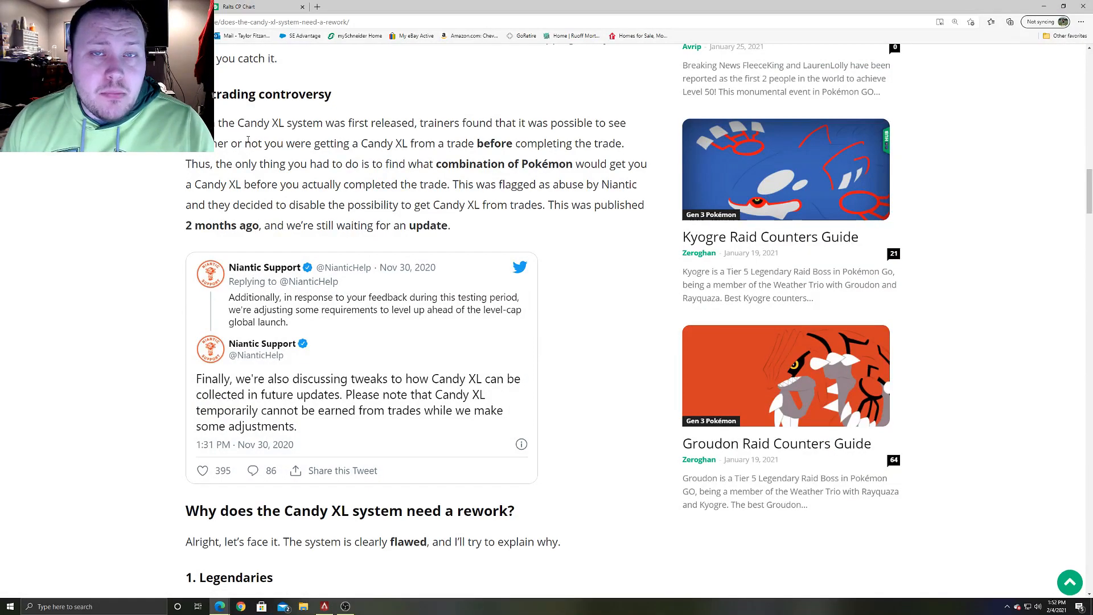
left_click_drag(215, 123, 337, 123)
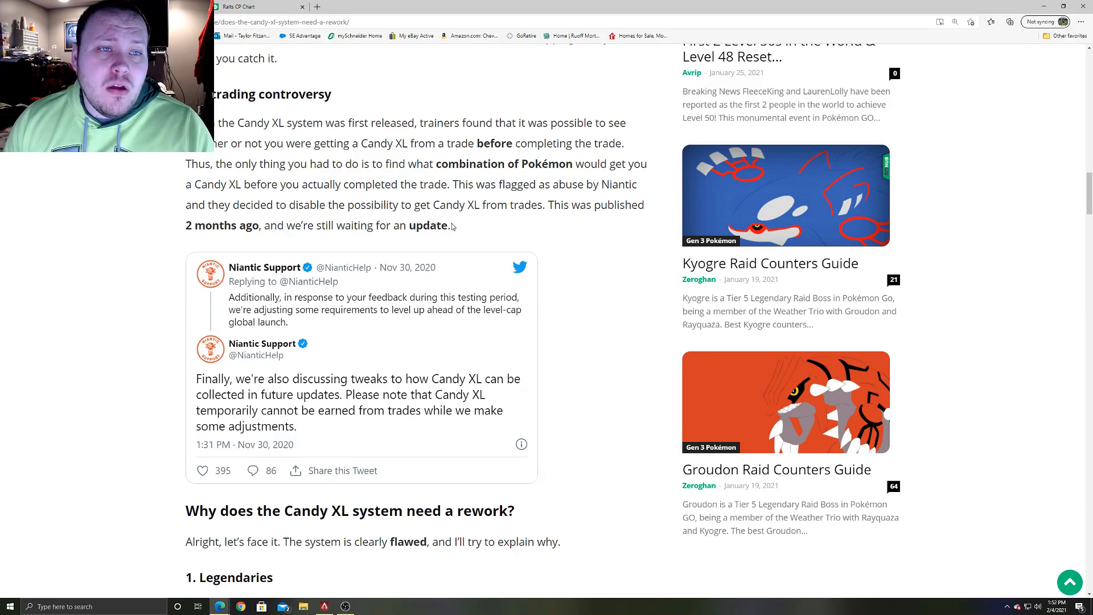
Step: Select the rework heading and scroll past CookedArt's tweet to the 817-raid Kyogre/Groudon tweet
scroll("down", 3)
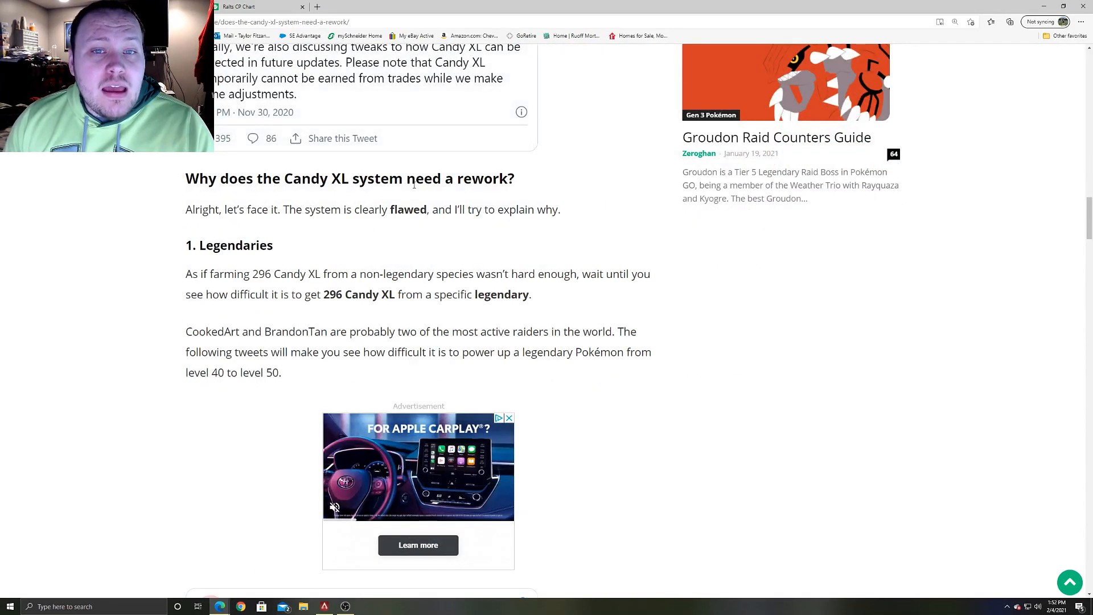
triple_click(349, 178)
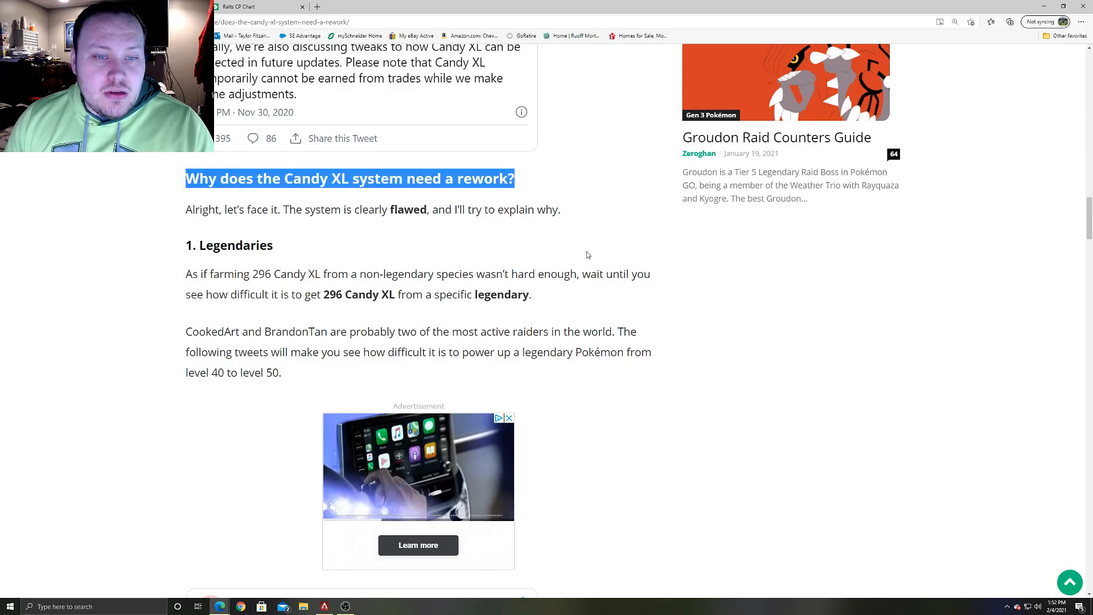
scroll("down", 3)
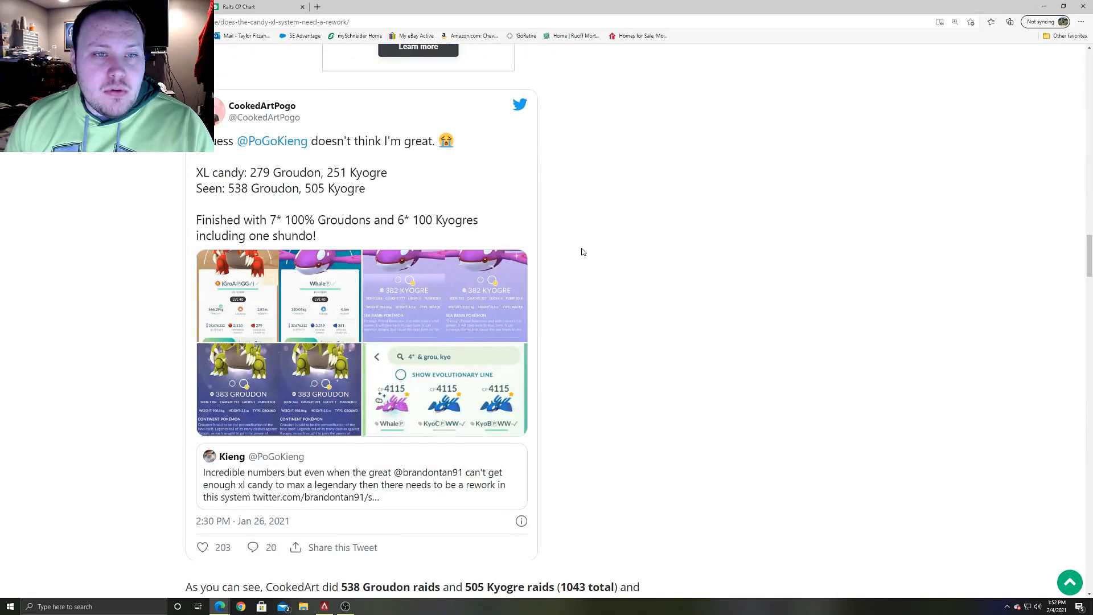
scroll("down", 3)
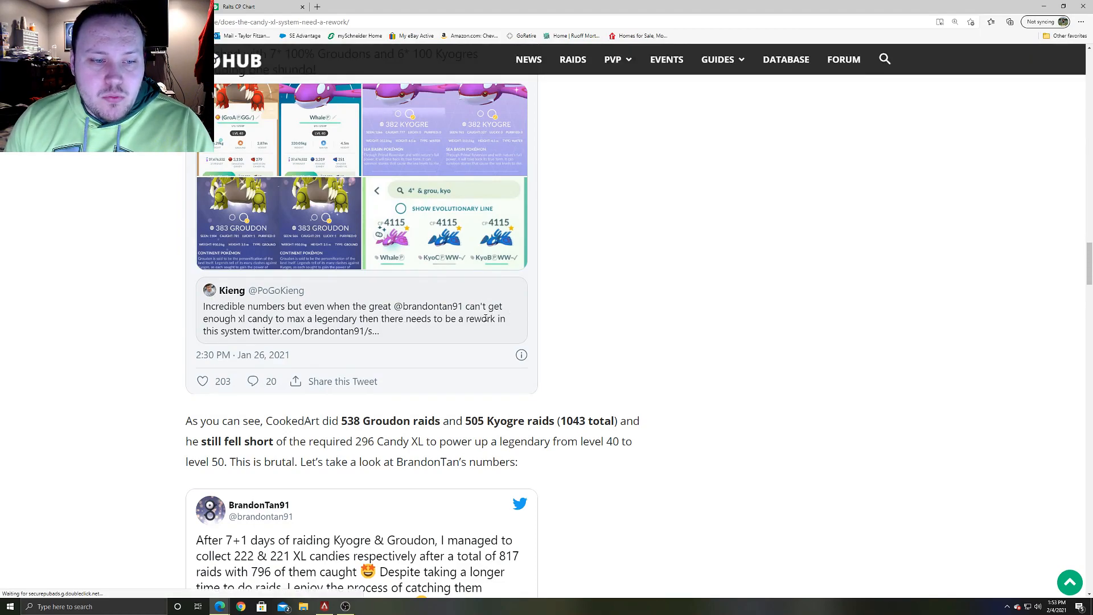
scroll("down", 3)
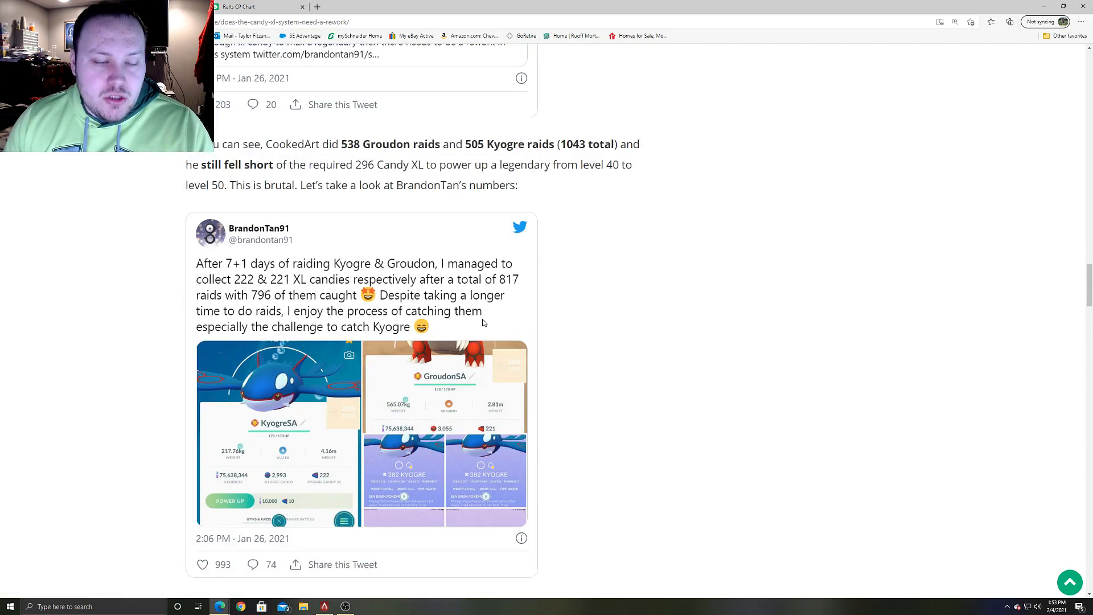
mouse_move(291, 267)
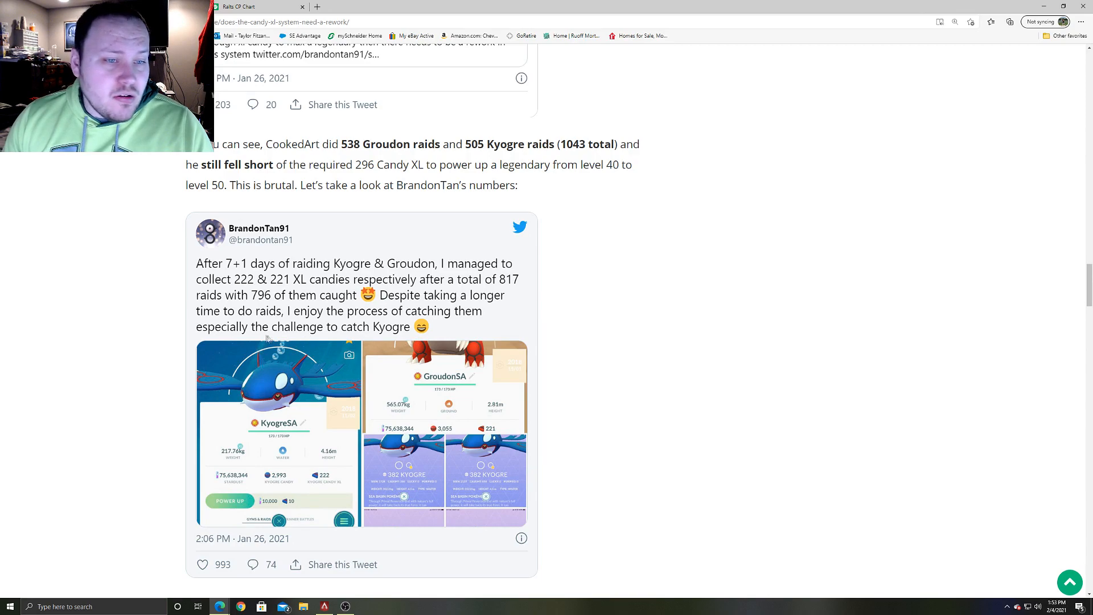
mouse_move(592, 365)
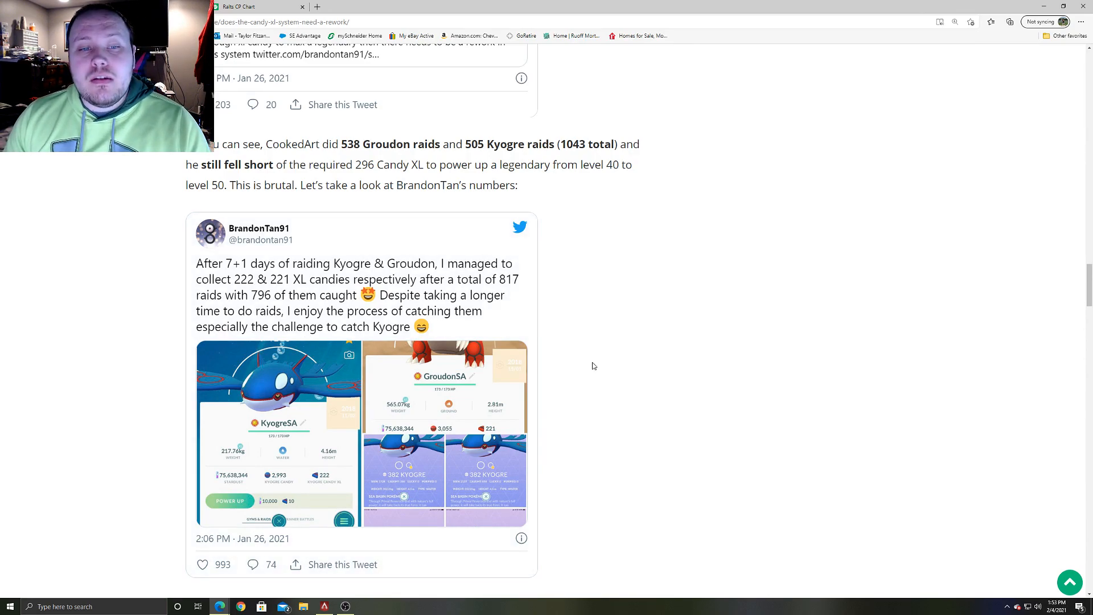
mouse_move(603, 355)
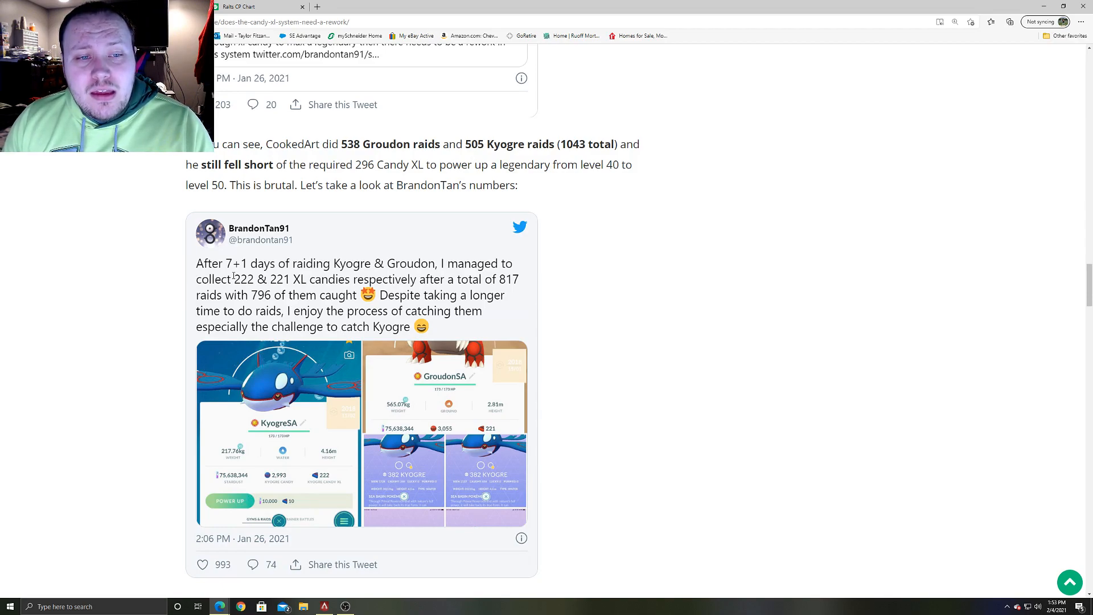
mouse_move(349, 392)
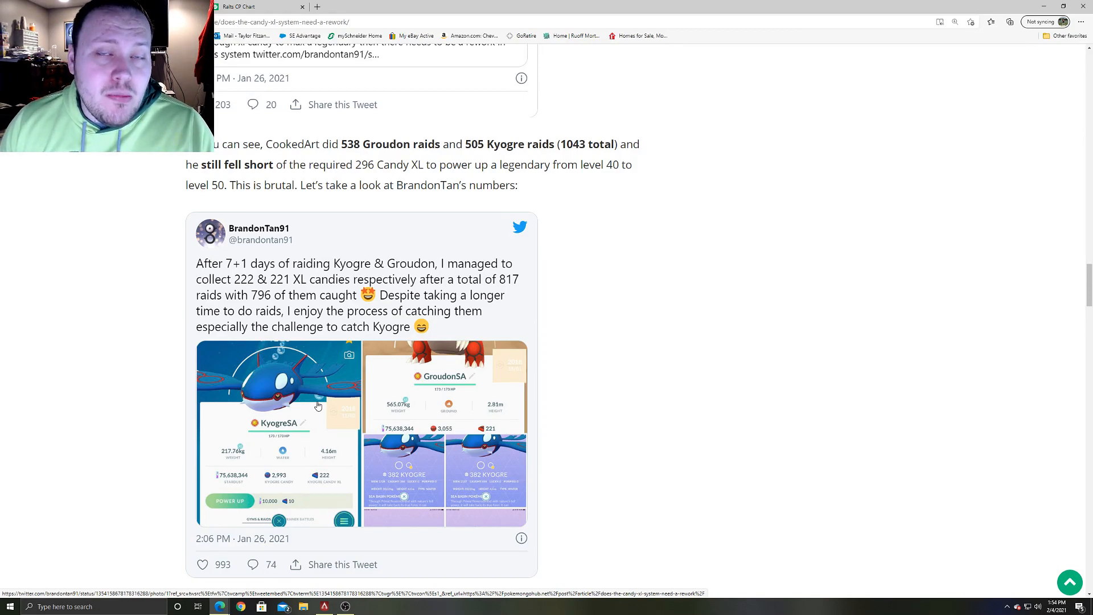
mouse_move(352, 319)
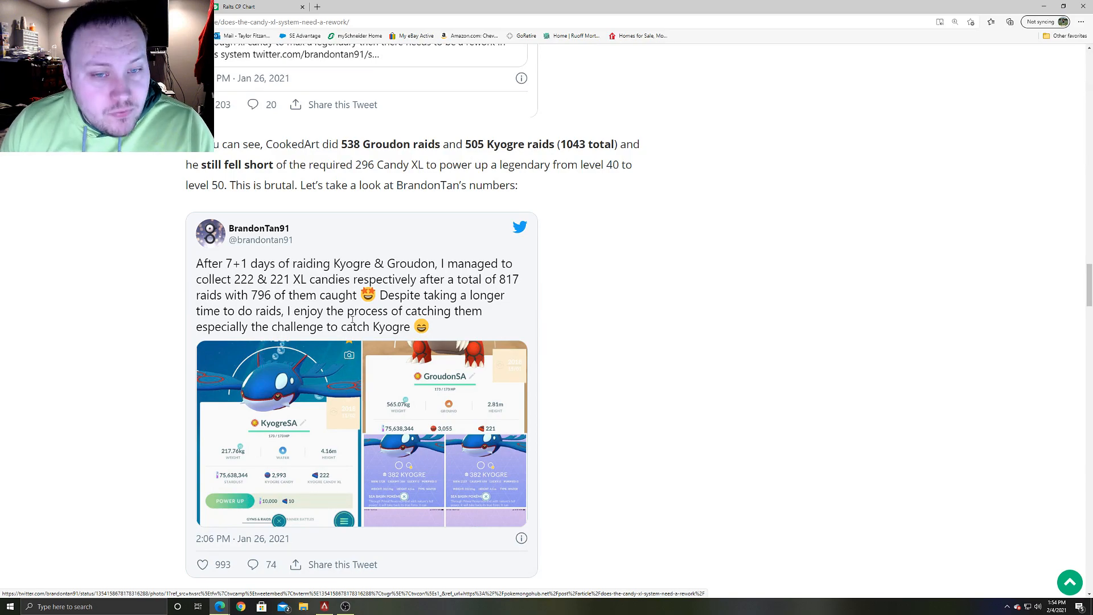
Step: Scroll to the paragraph summarising 817 raids: 409 Kyogre, 408 Groudon
scroll("down", 3)
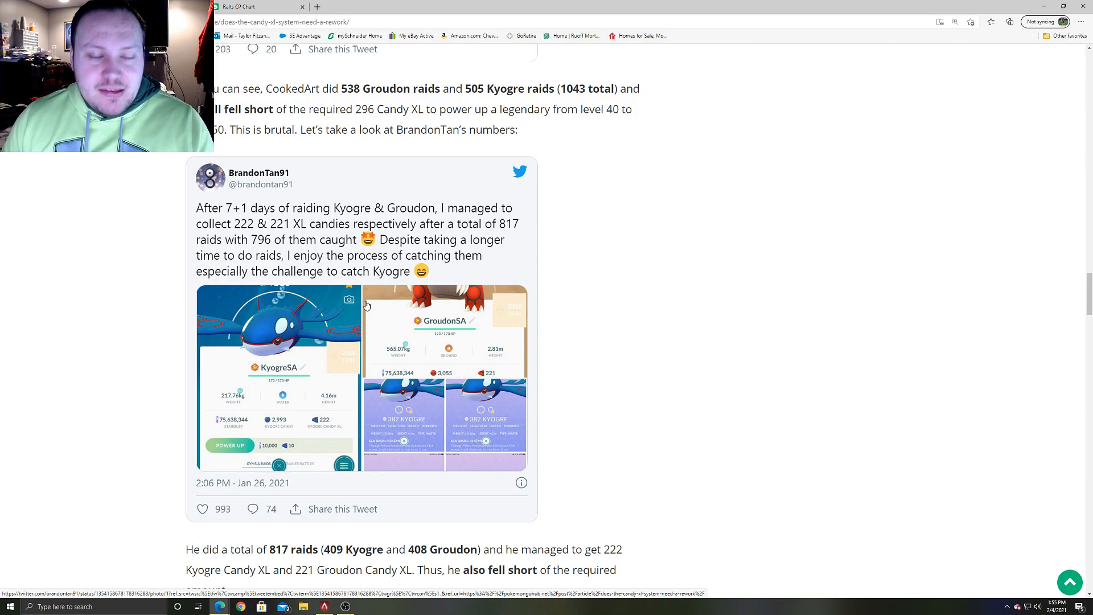
mouse_move(455, 310)
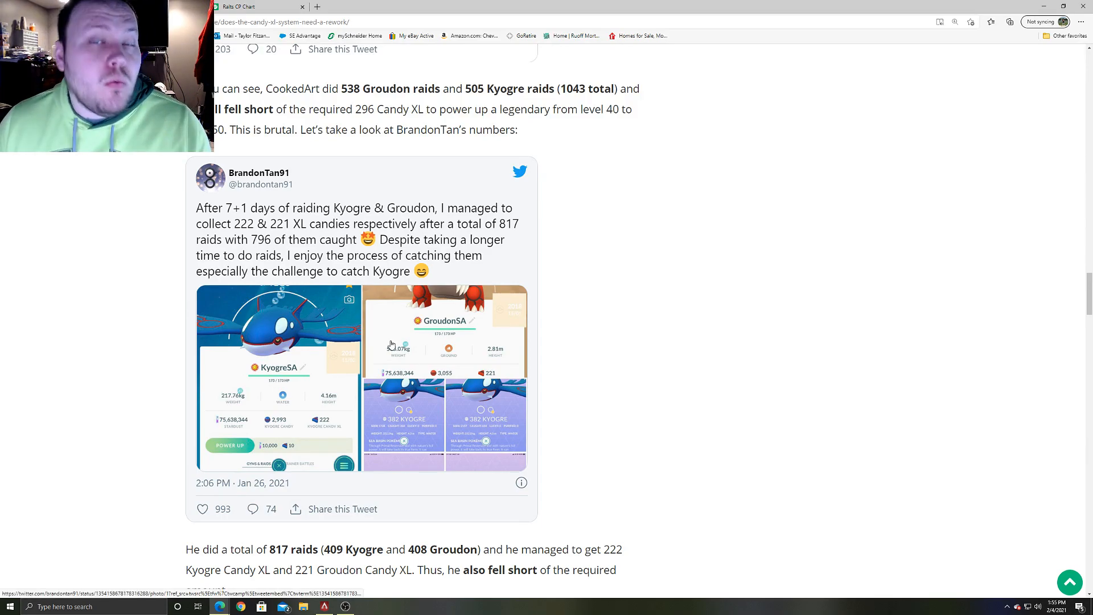
Step: Scroll to the GO Battle League section with PvPoke's Ultra League rankings
scroll("down", 3)
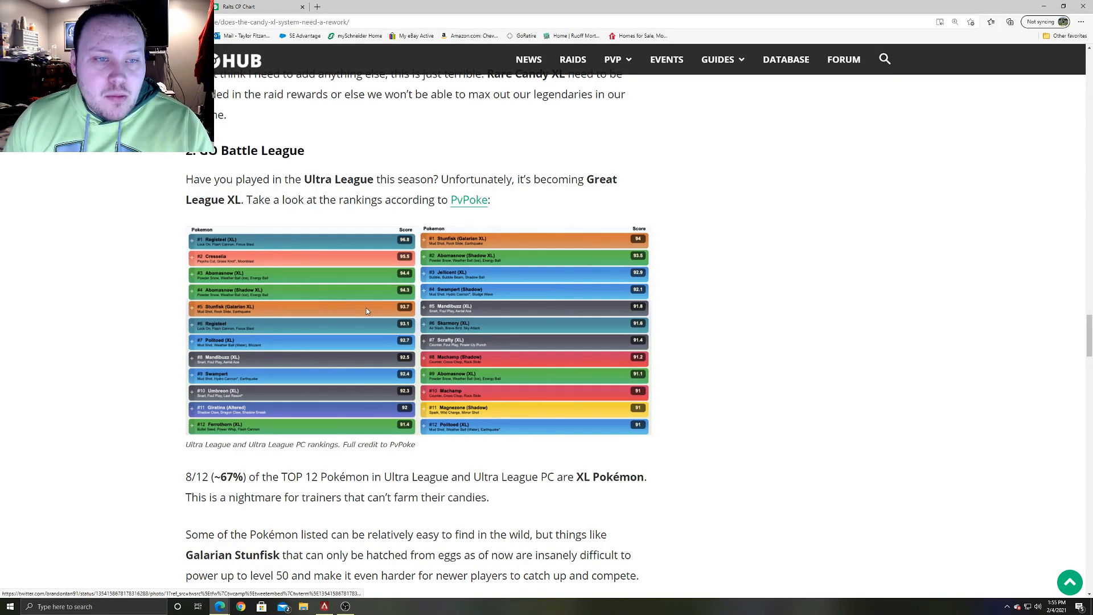
mouse_move(330, 295)
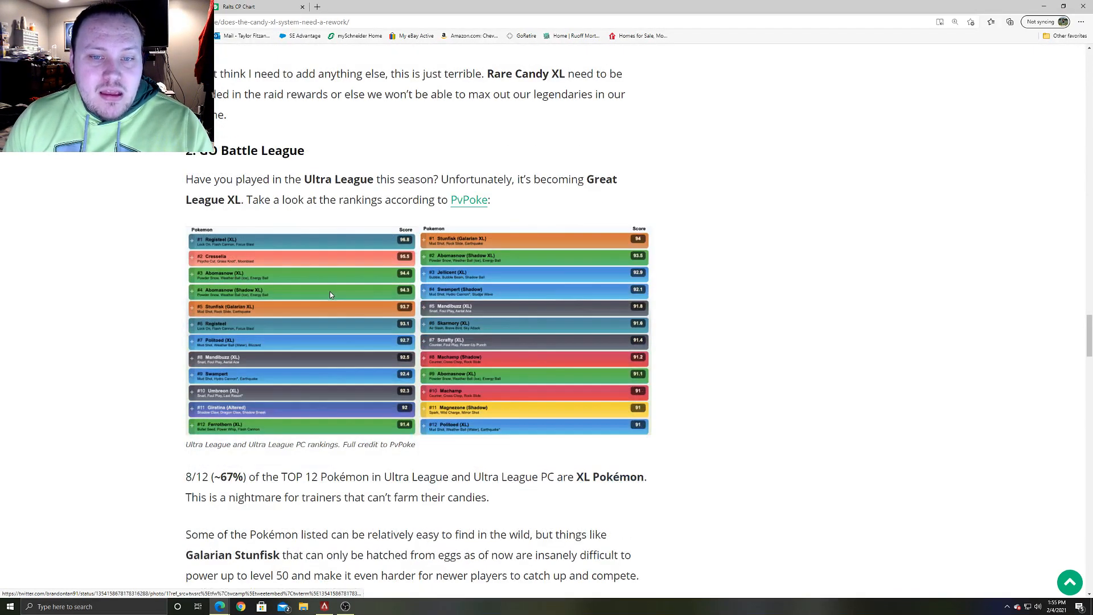
mouse_move(450, 253)
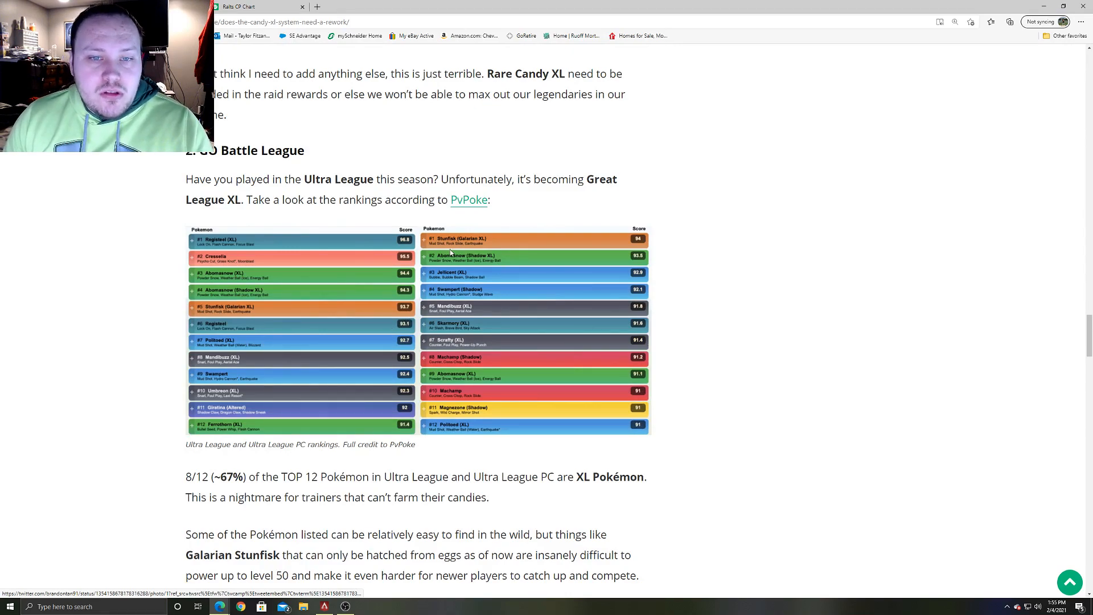
mouse_move(289, 245)
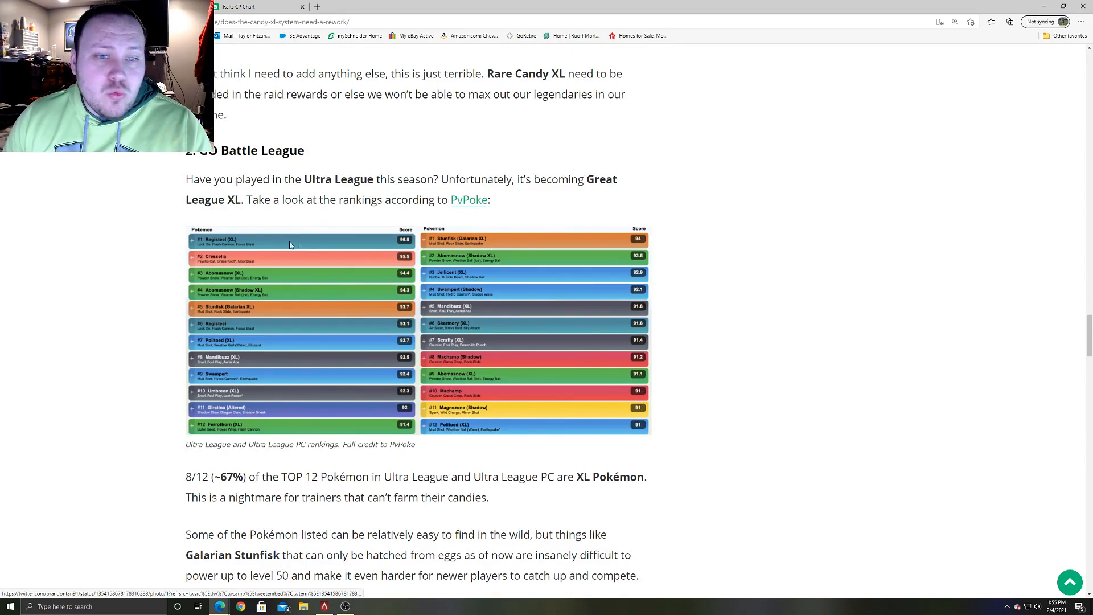
mouse_move(335, 279)
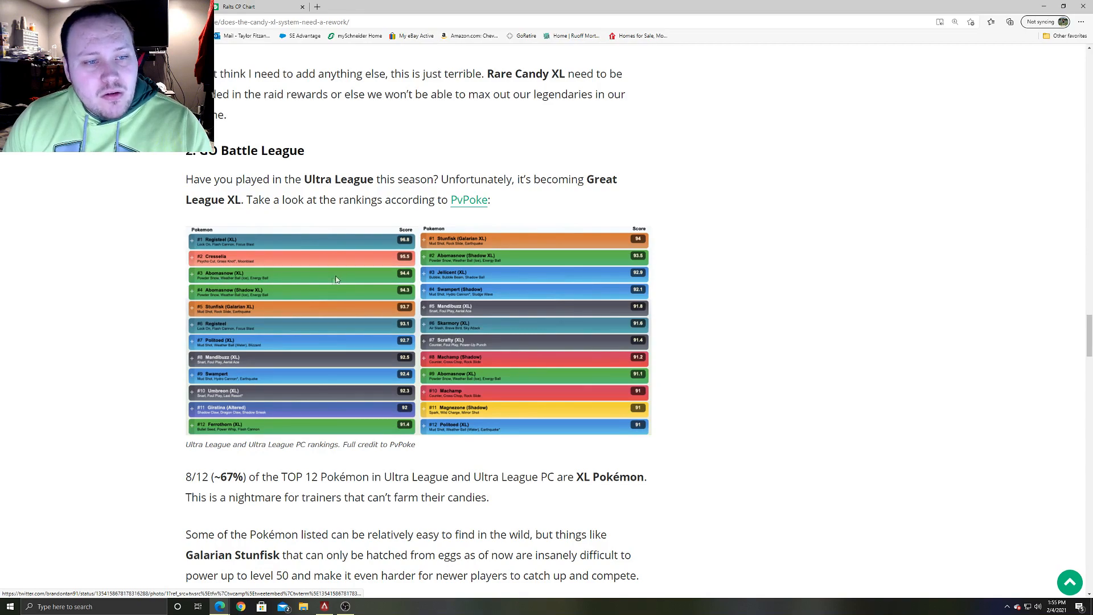
mouse_move(284, 361)
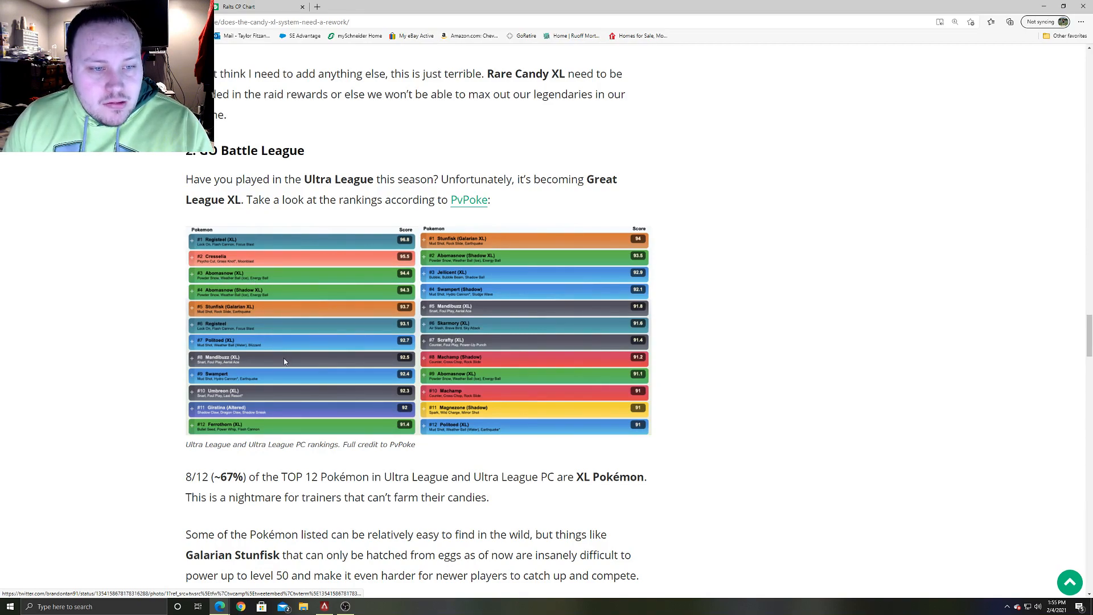
mouse_move(524, 308)
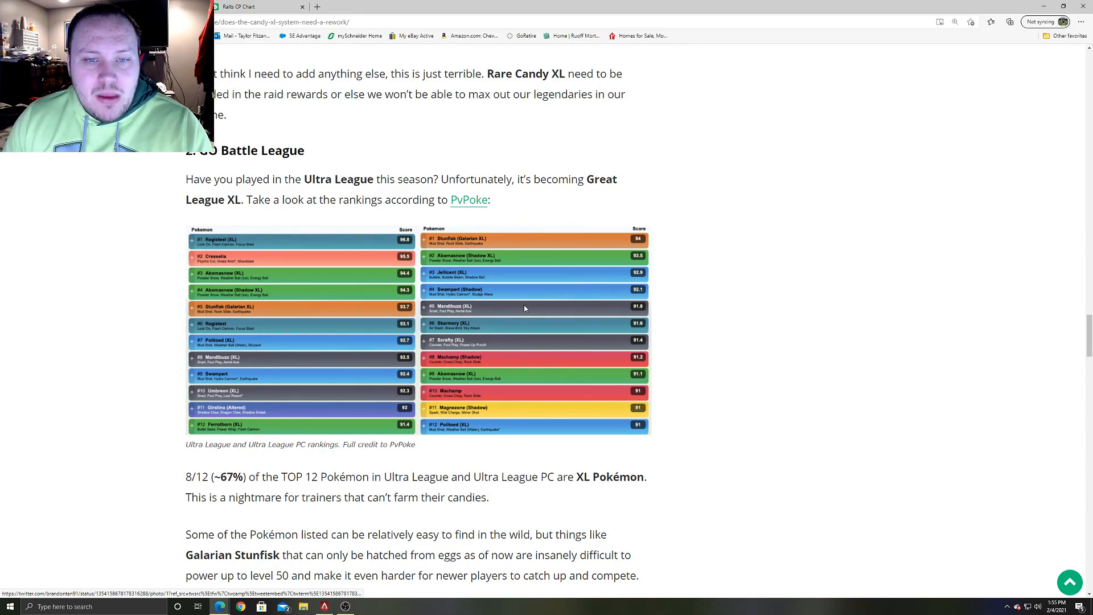
mouse_move(725, 382)
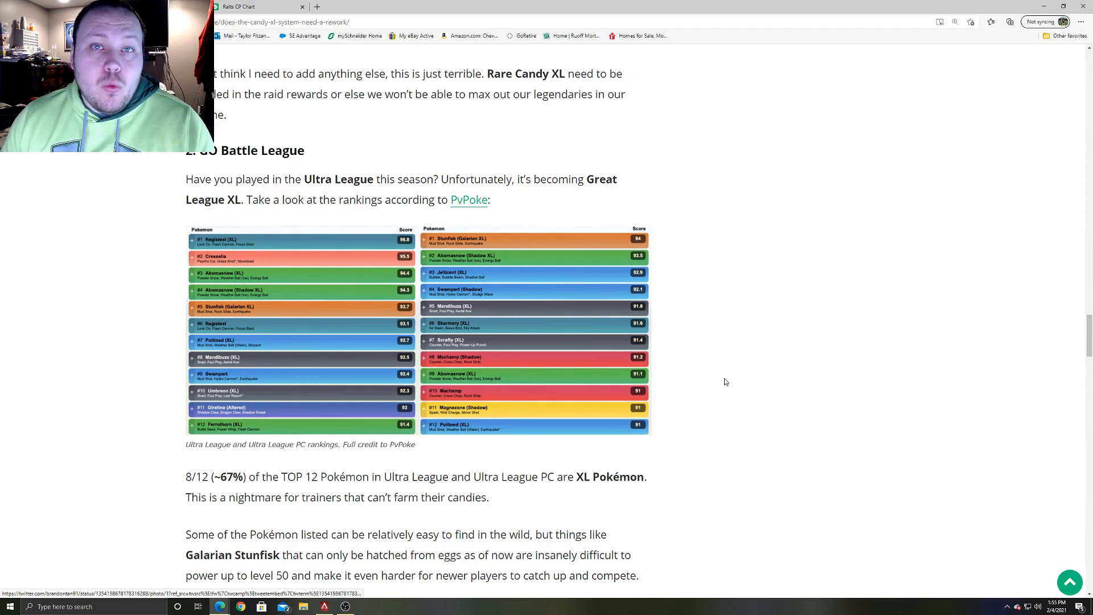
mouse_move(652, 394)
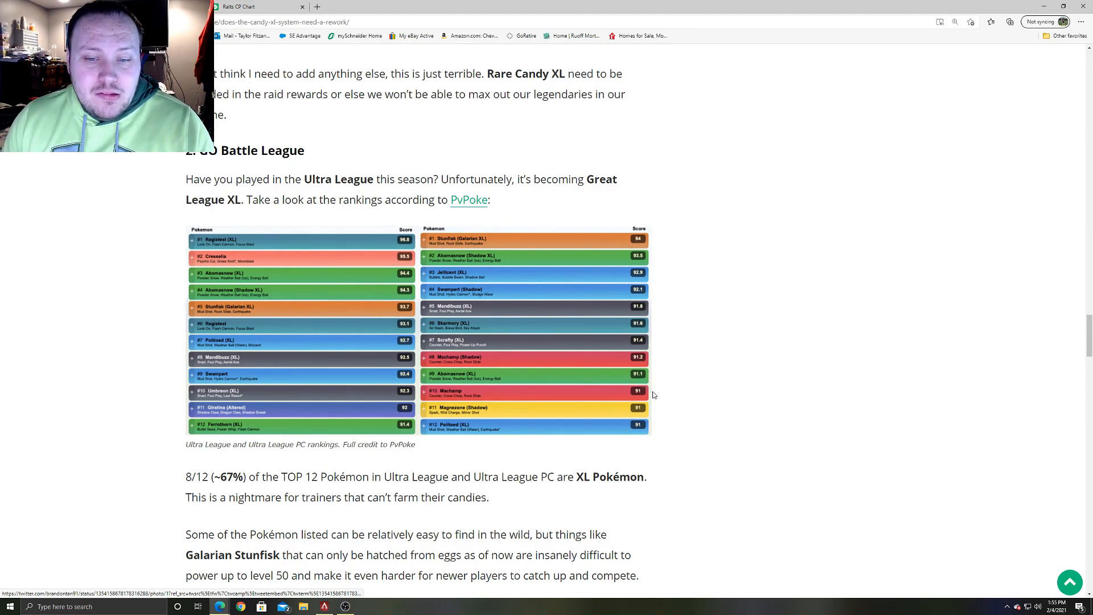
mouse_move(696, 347)
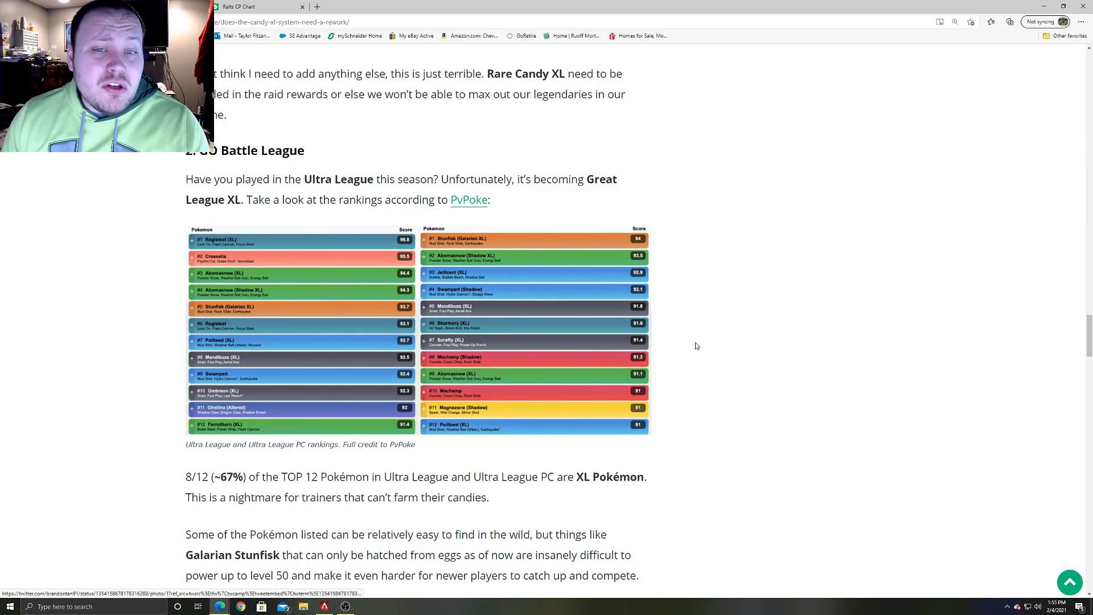
mouse_move(336, 369)
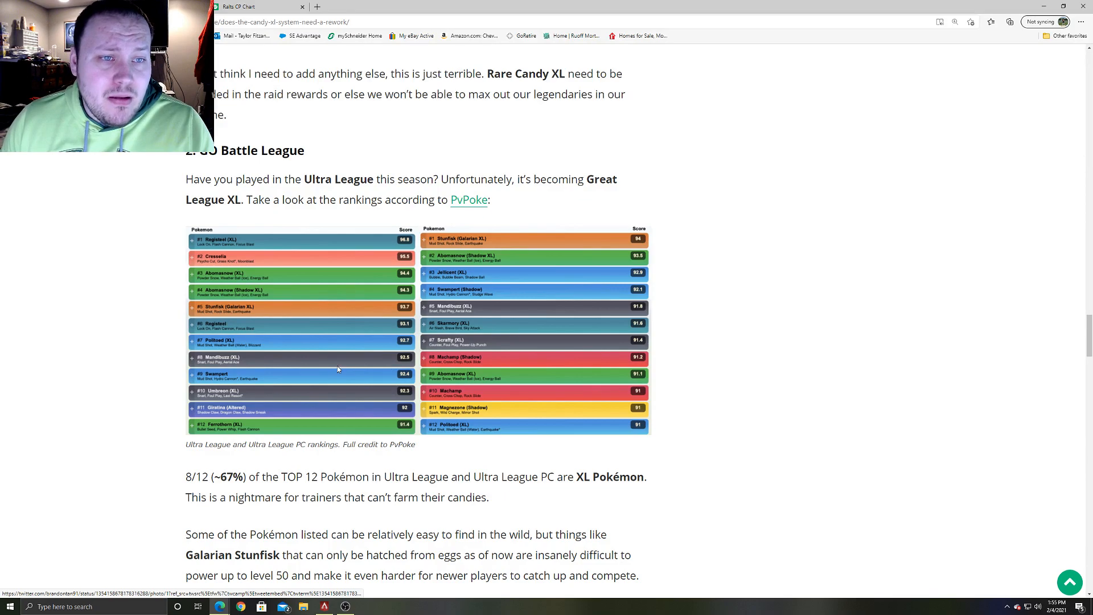
Step: Scroll back to the article top showing the Candy XL rework title and header image
scroll("down", 3)
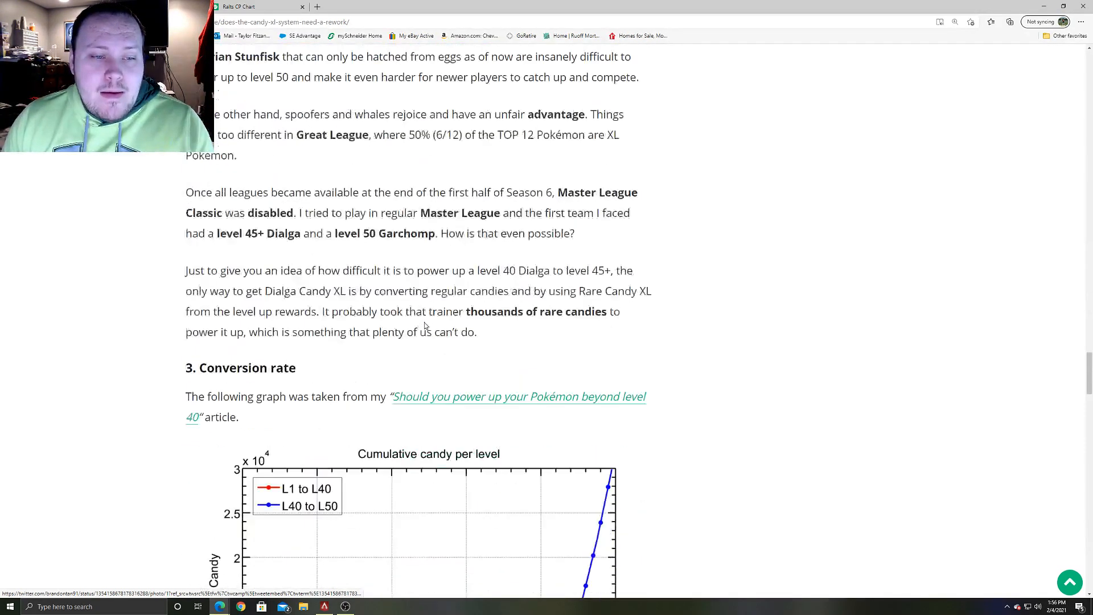
scroll("down", 3)
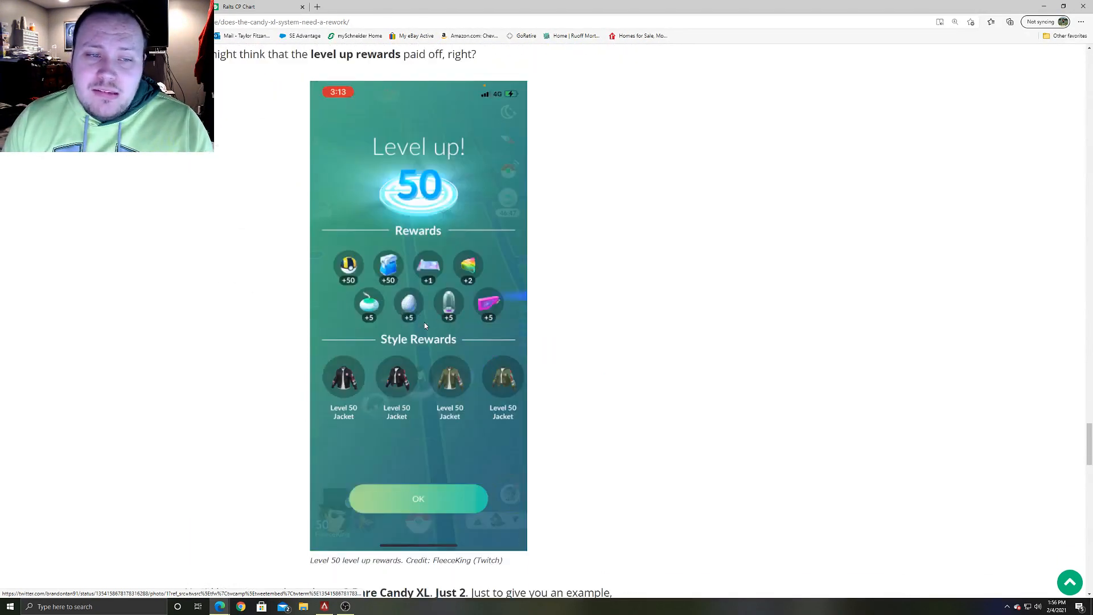
scroll("down", 3)
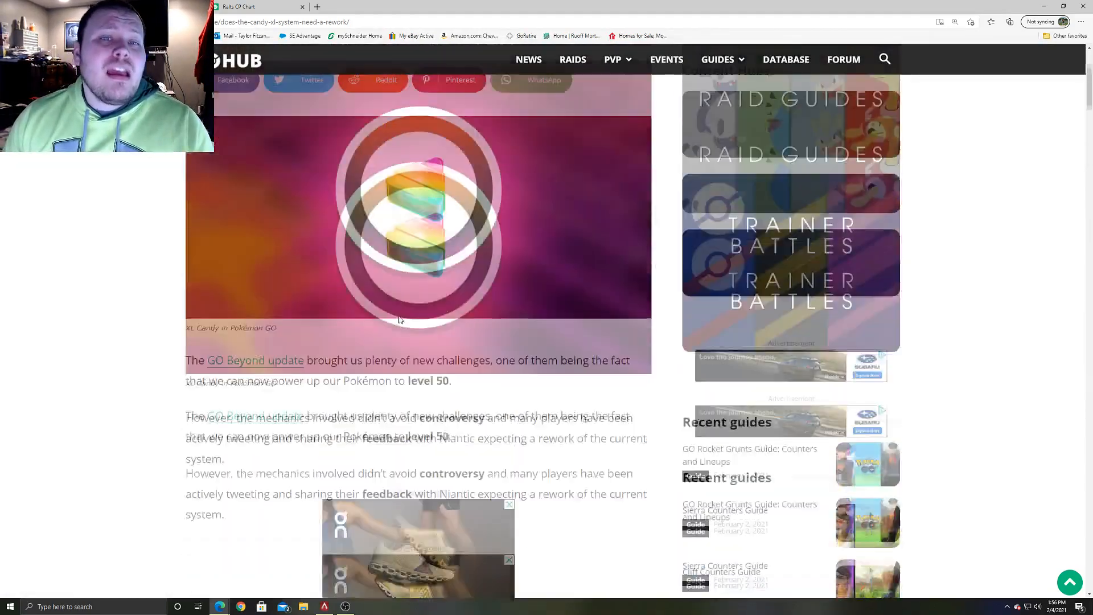
scroll("up", 3)
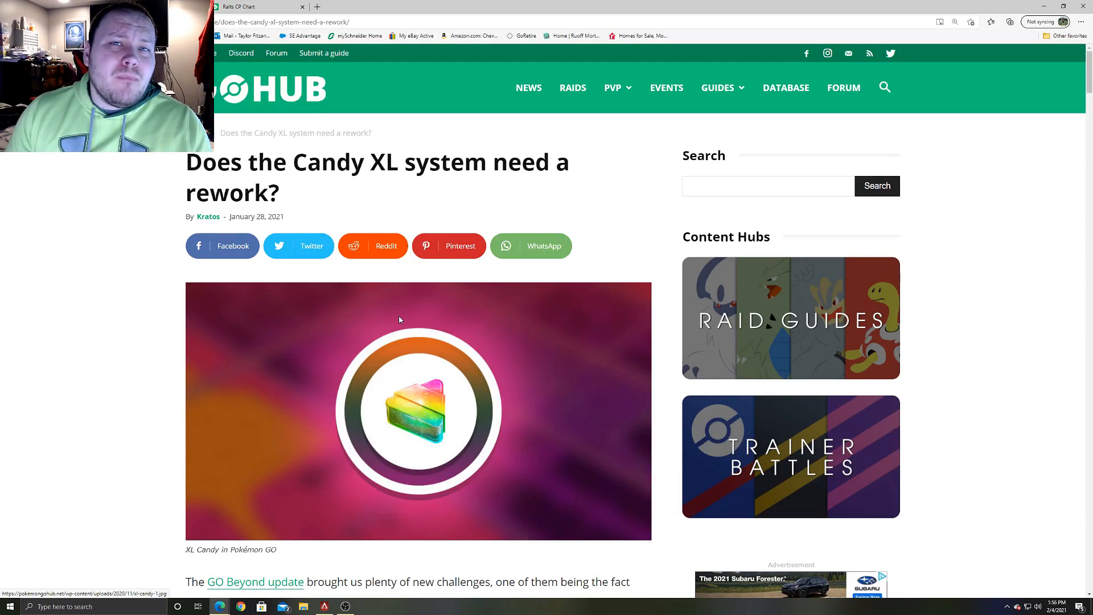